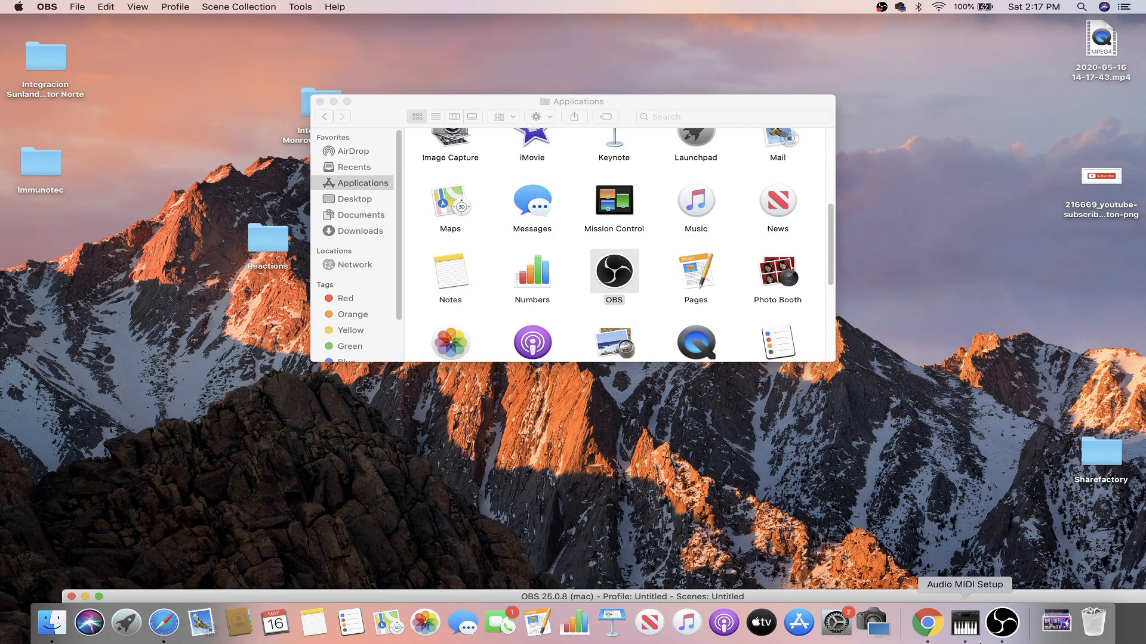
mouse_move(274, 622)
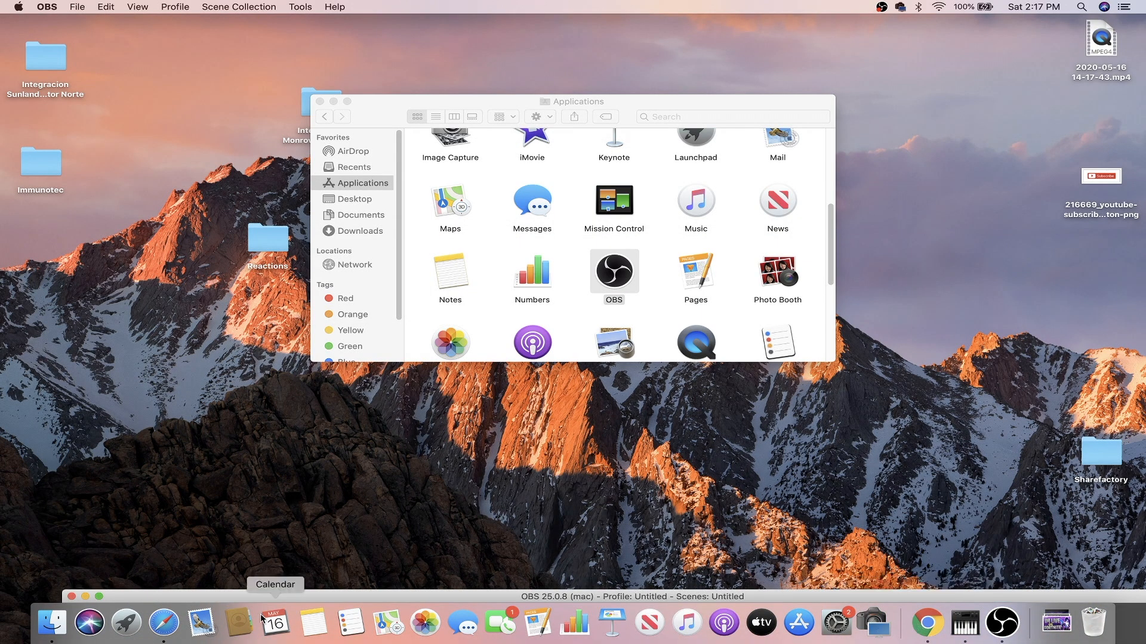
Launch Safari from the Dock, landing on youtube.com's secure-connection error page.
left_click(163, 623)
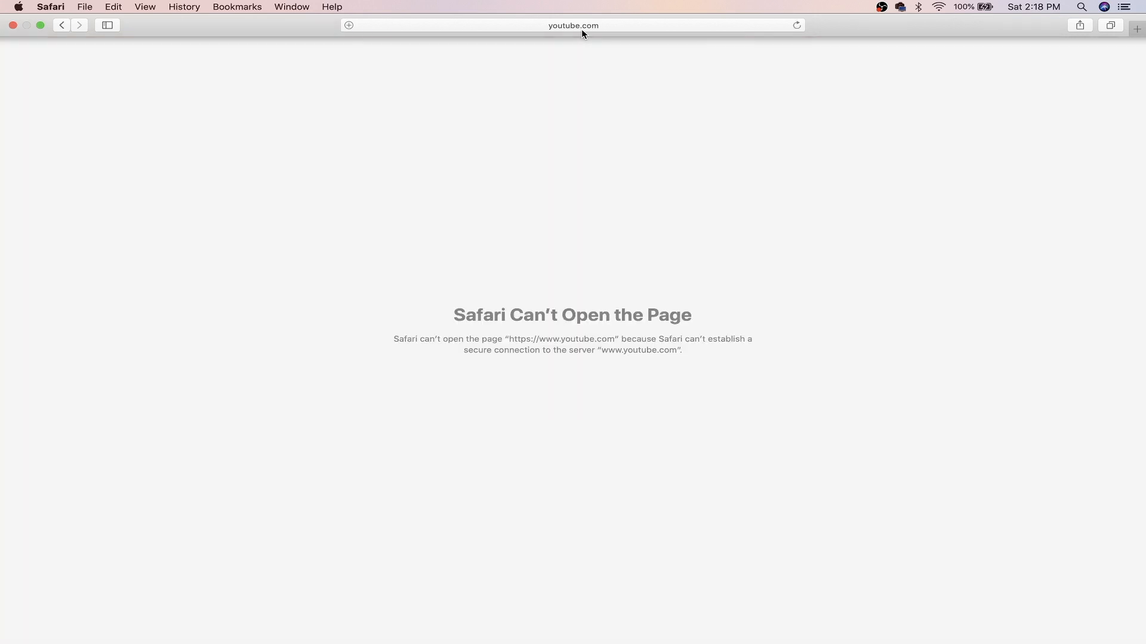
left_click(795, 25)
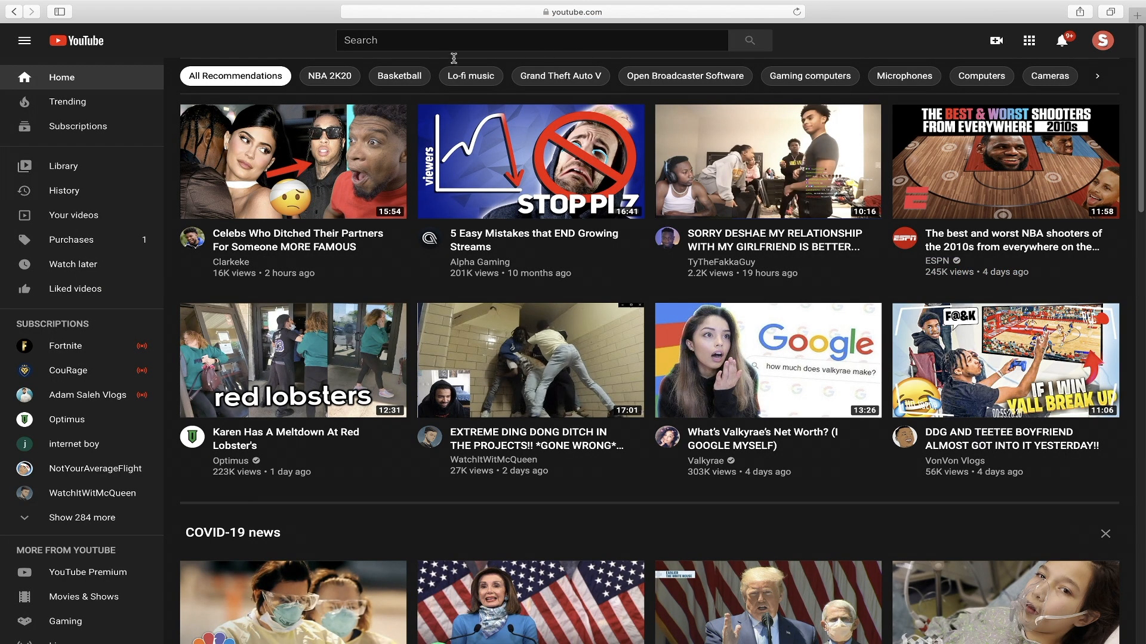
type("L")
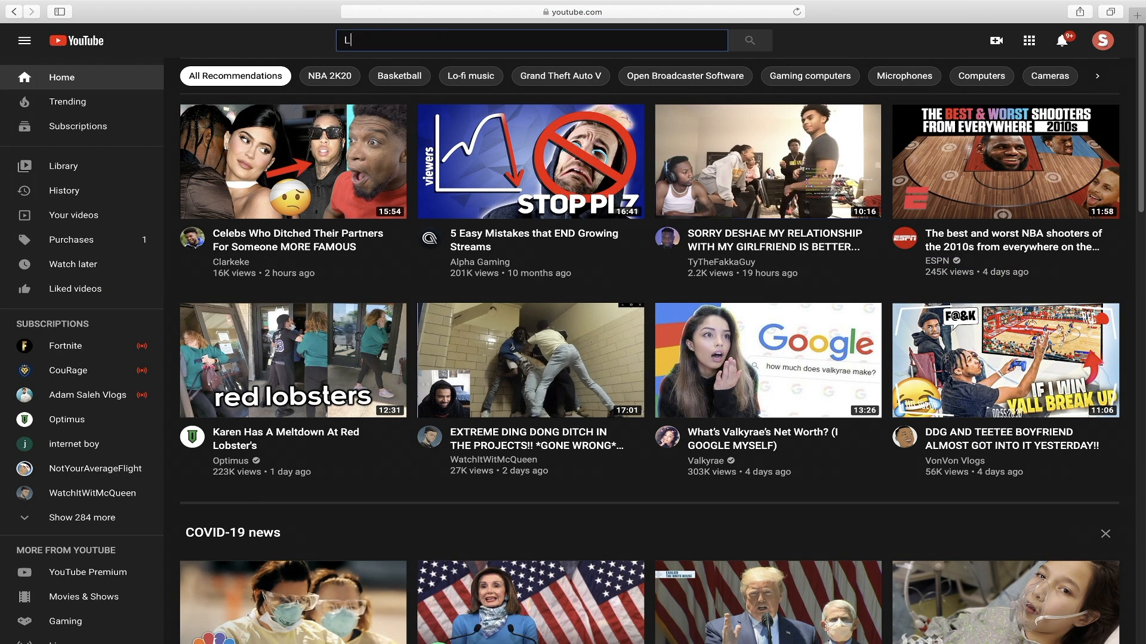
type("O")
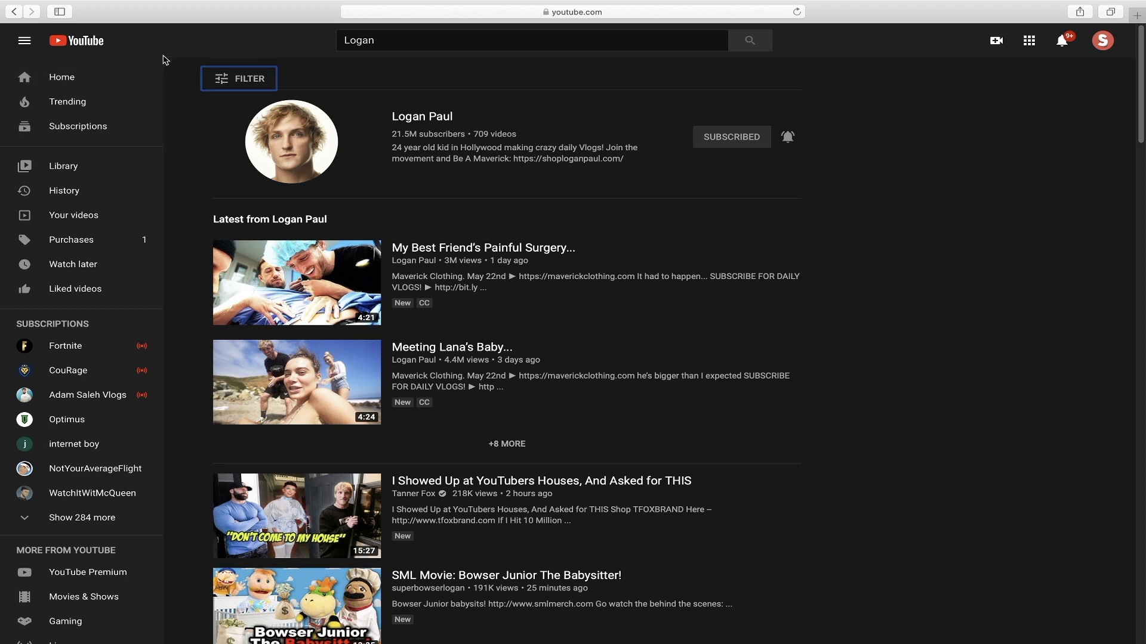
Filter the 'Logan' search results to the Channel type.
left_click(239, 78)
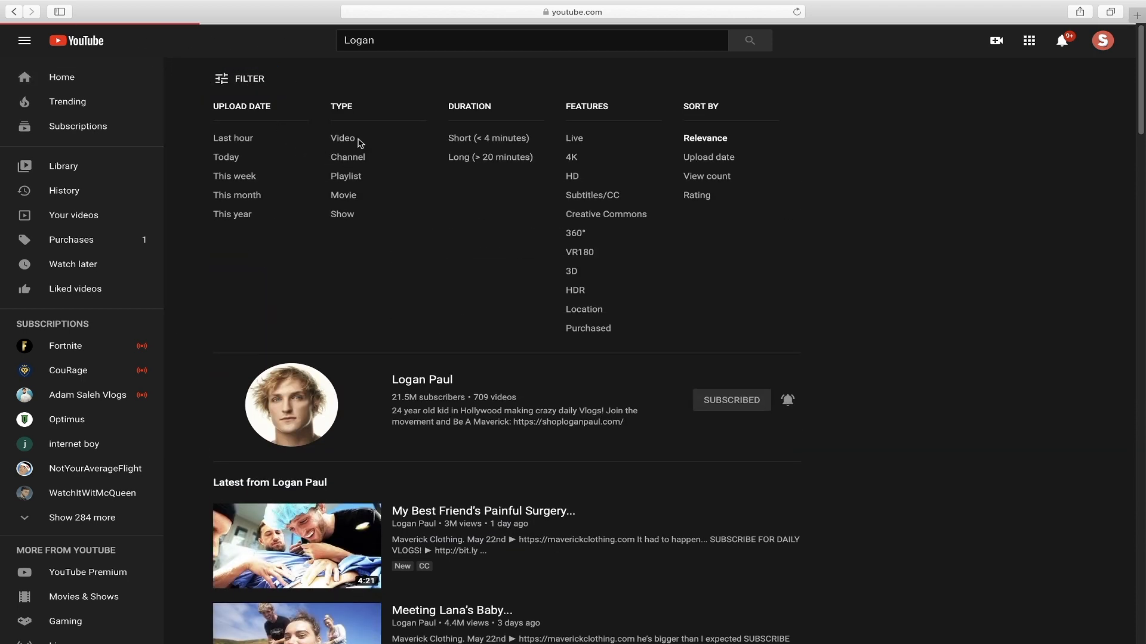
left_click(238, 78)
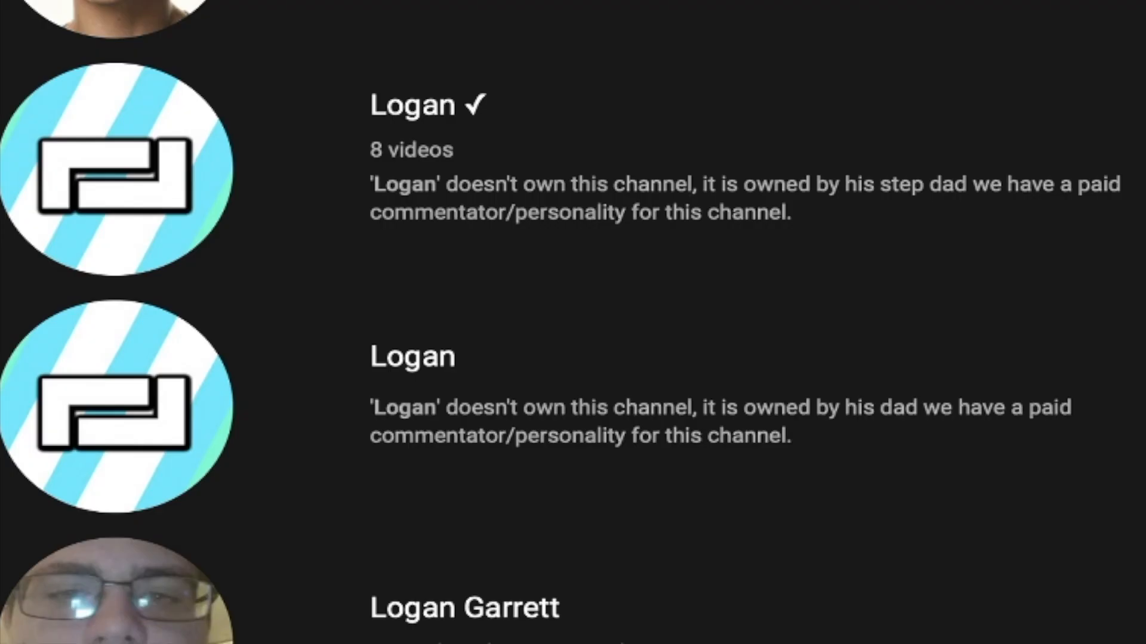
mouse_move(538, 212)
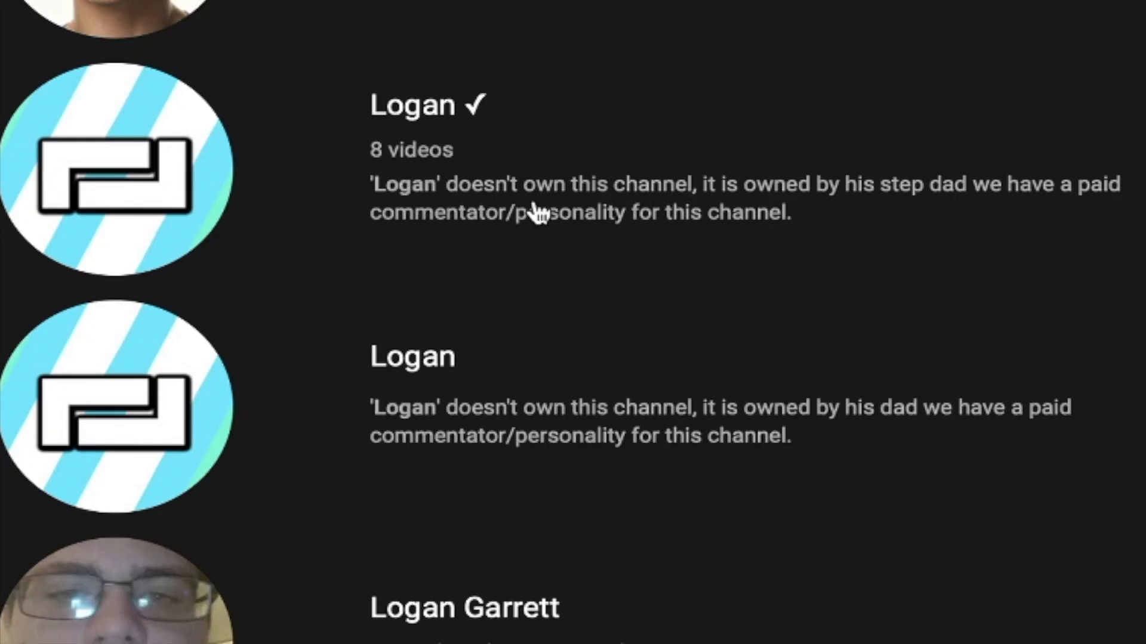
mouse_move(746, 111)
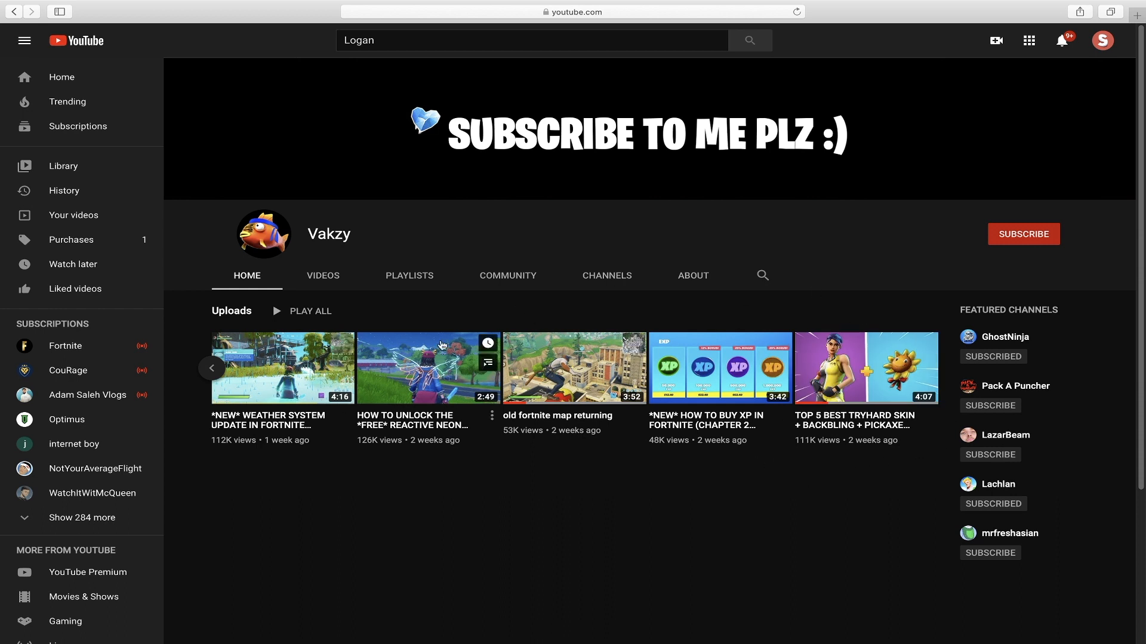
mouse_move(764, 293)
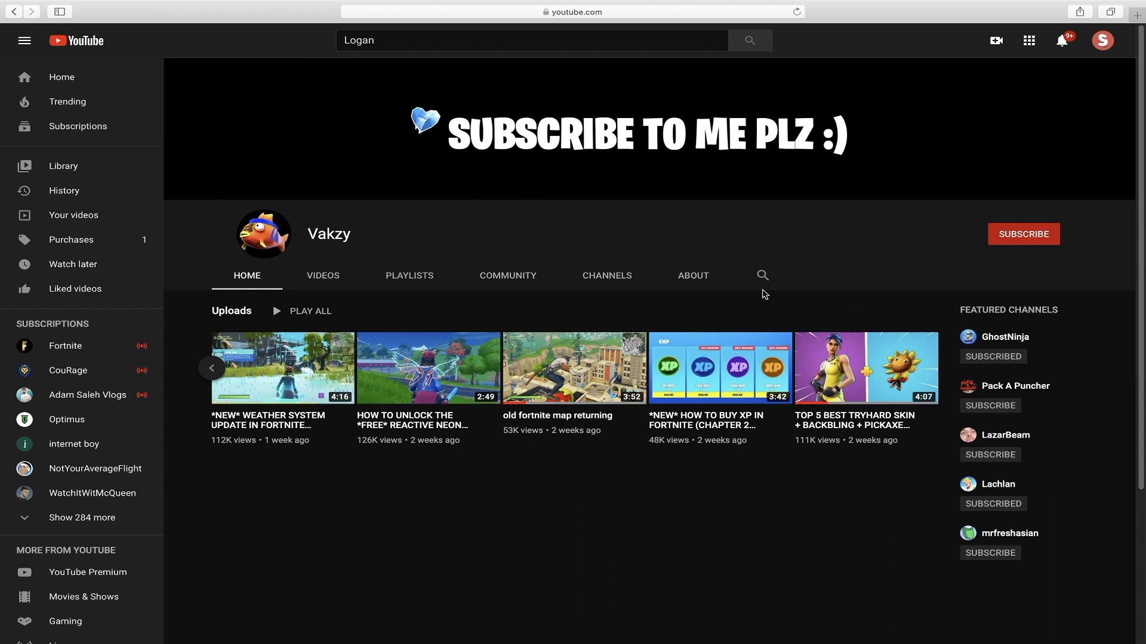
mouse_move(309, 216)
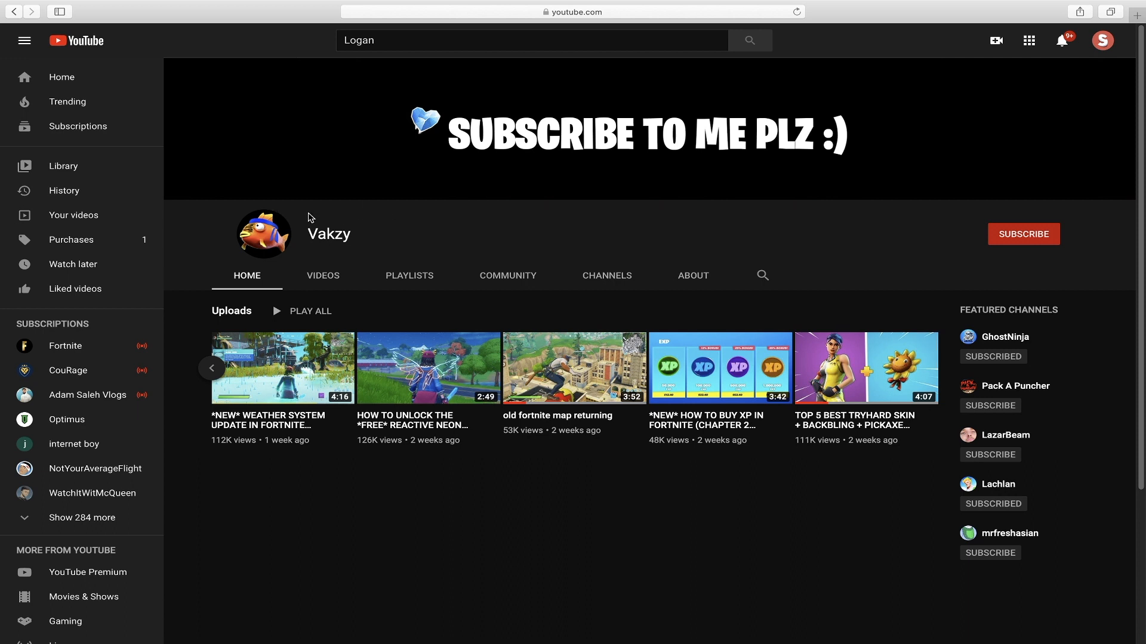
mouse_move(306, 235)
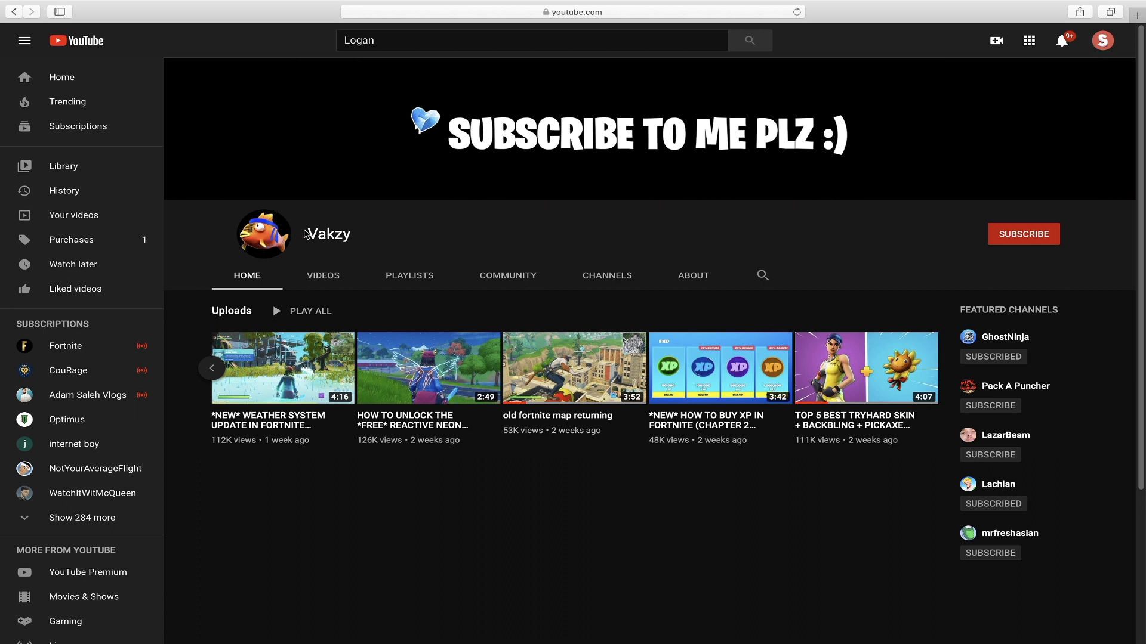
mouse_move(307, 235)
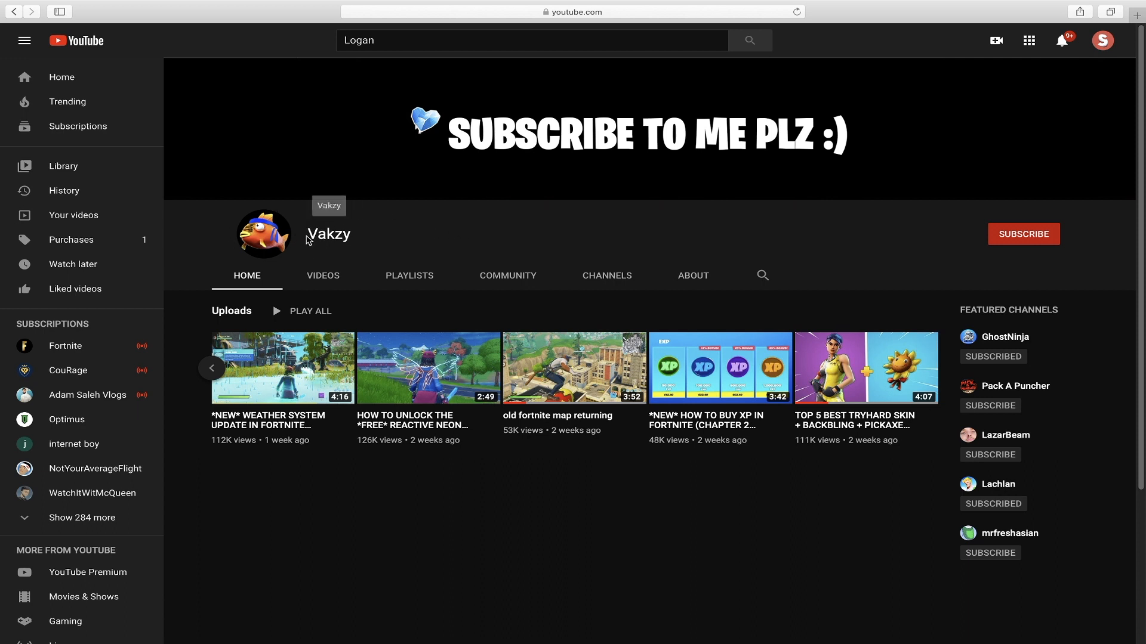
mouse_move(928, 436)
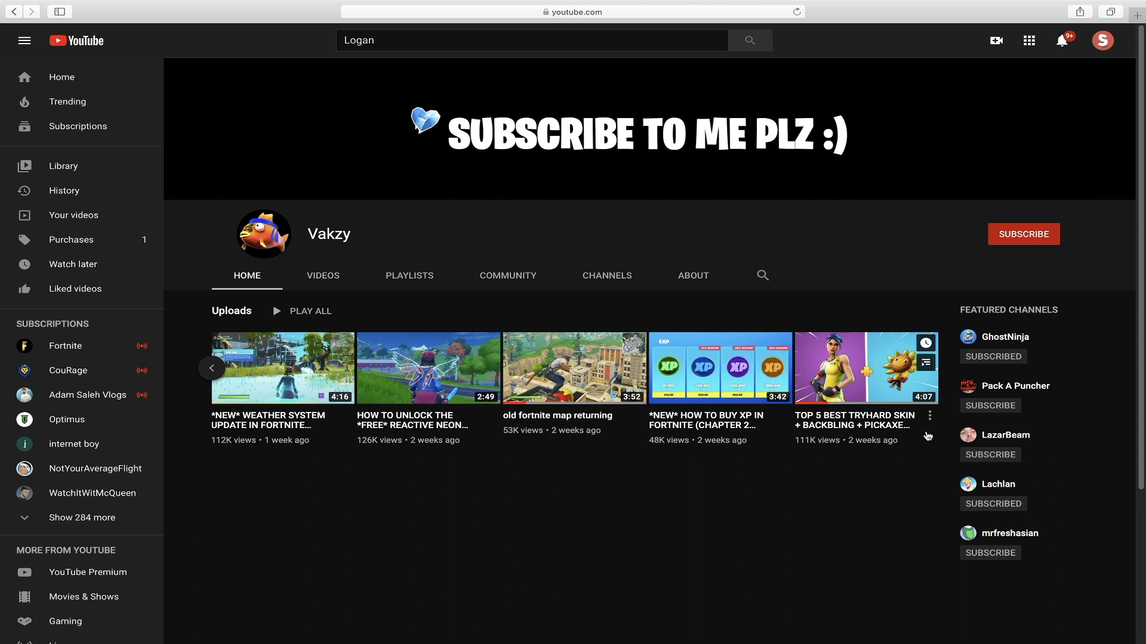
mouse_move(850, 425)
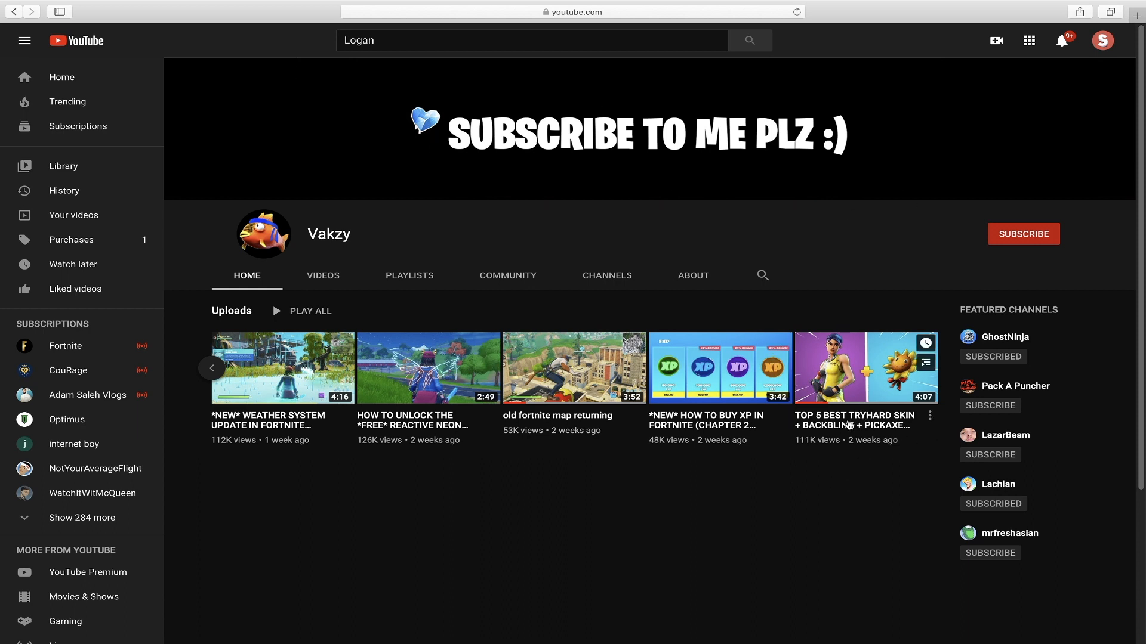
mouse_move(866, 426)
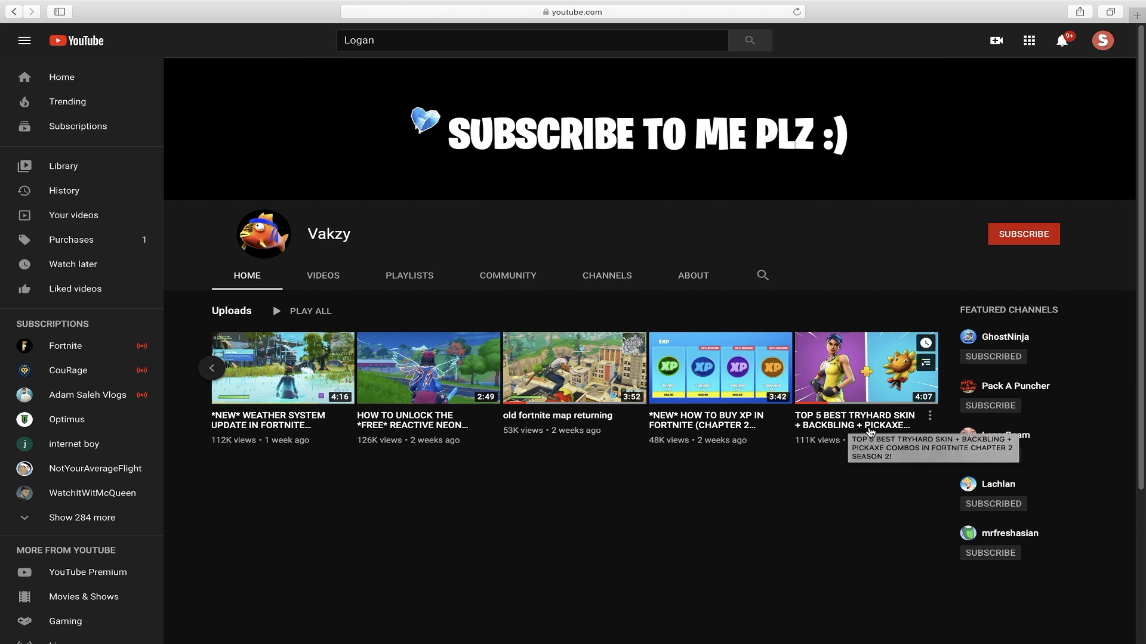
mouse_move(720, 368)
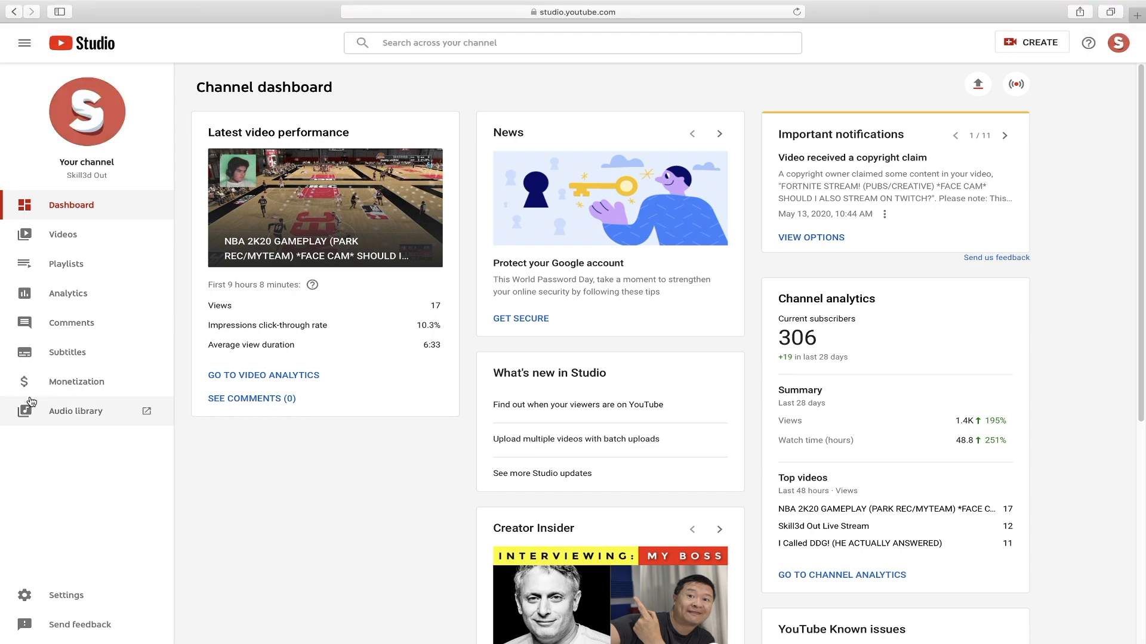
Scroll through the unanswered published comments in Studio, ending on the channel's videos list.
left_click(71, 323)
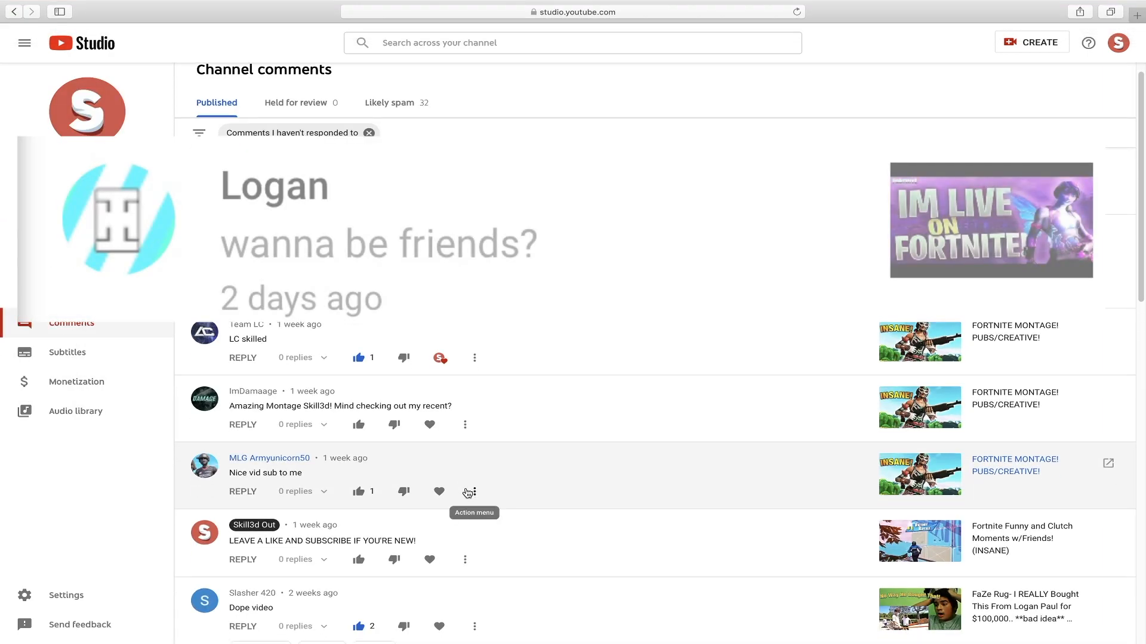
scroll("down", 3)
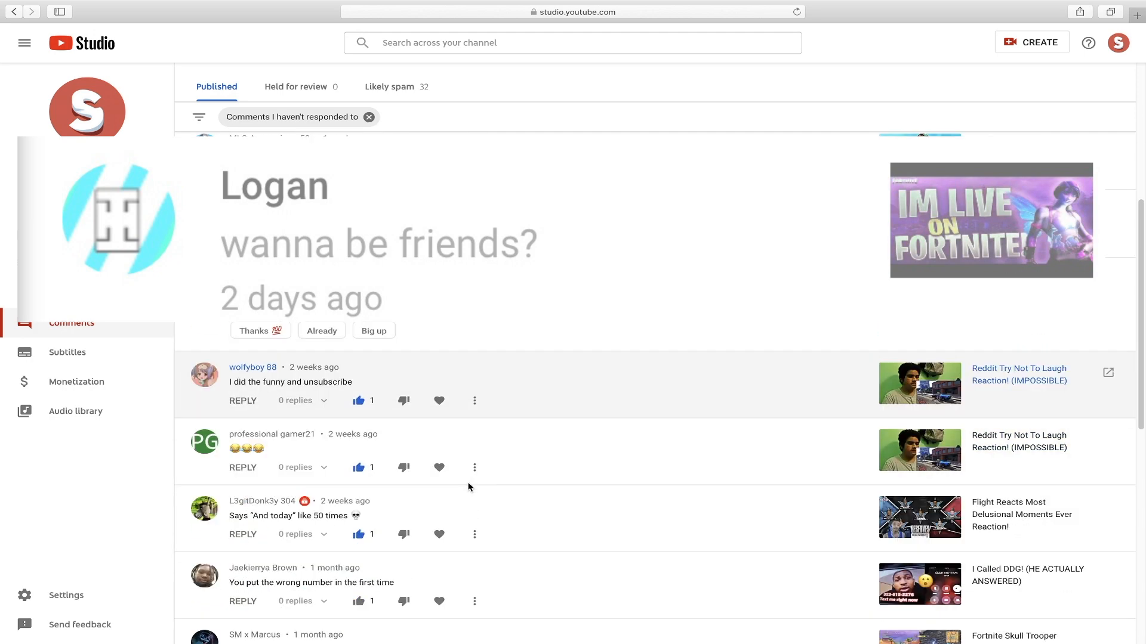
scroll("down", 3)
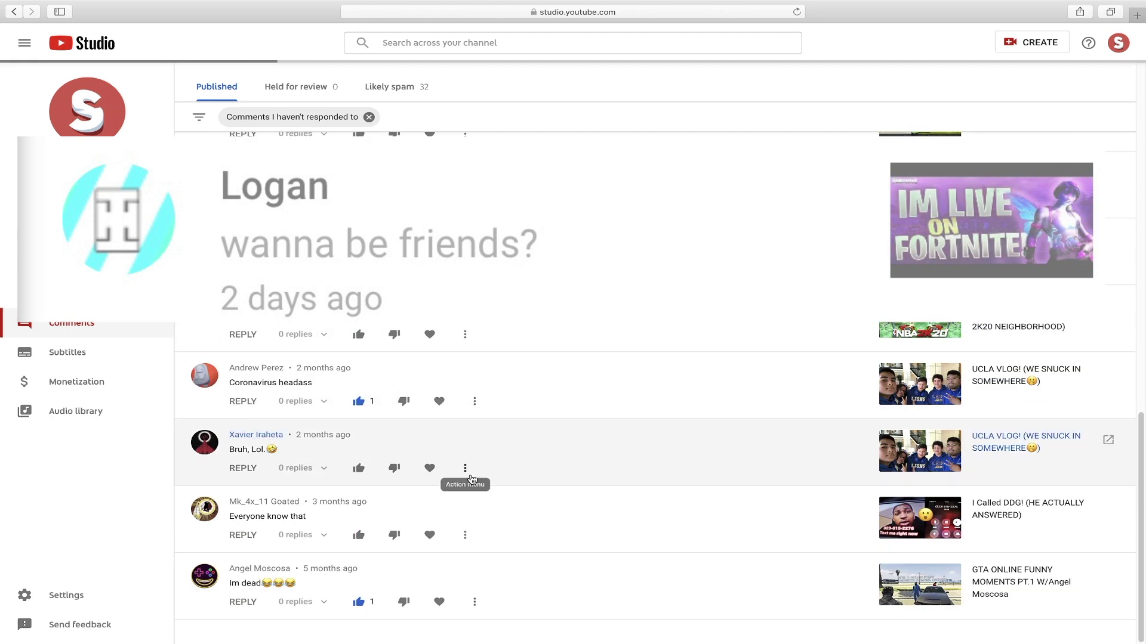
scroll("down", 3)
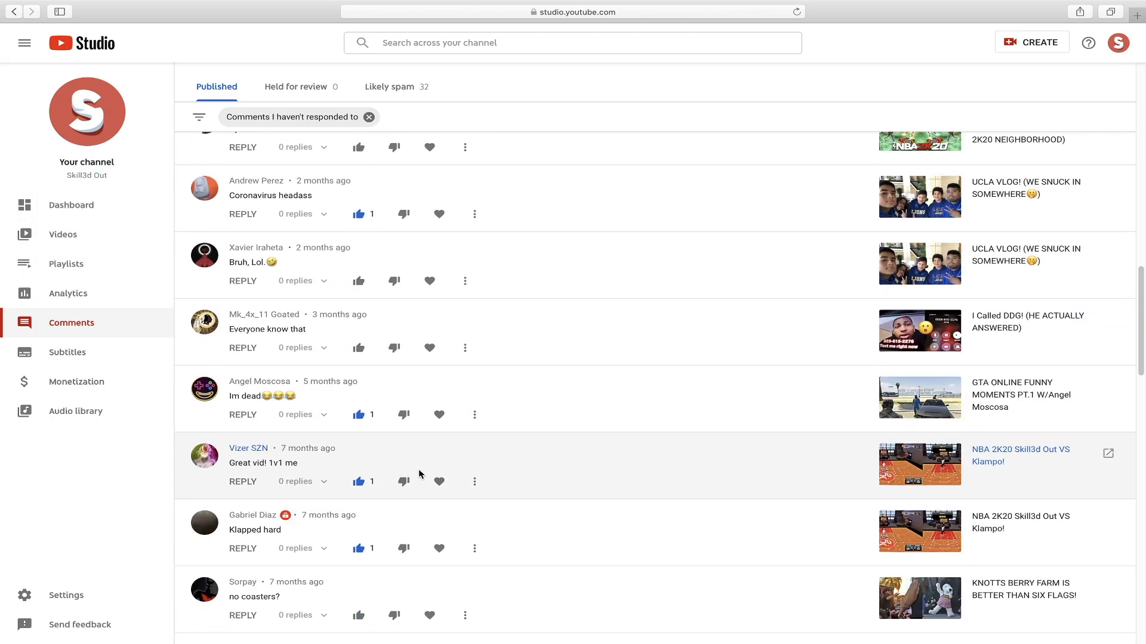
scroll("down", 3)
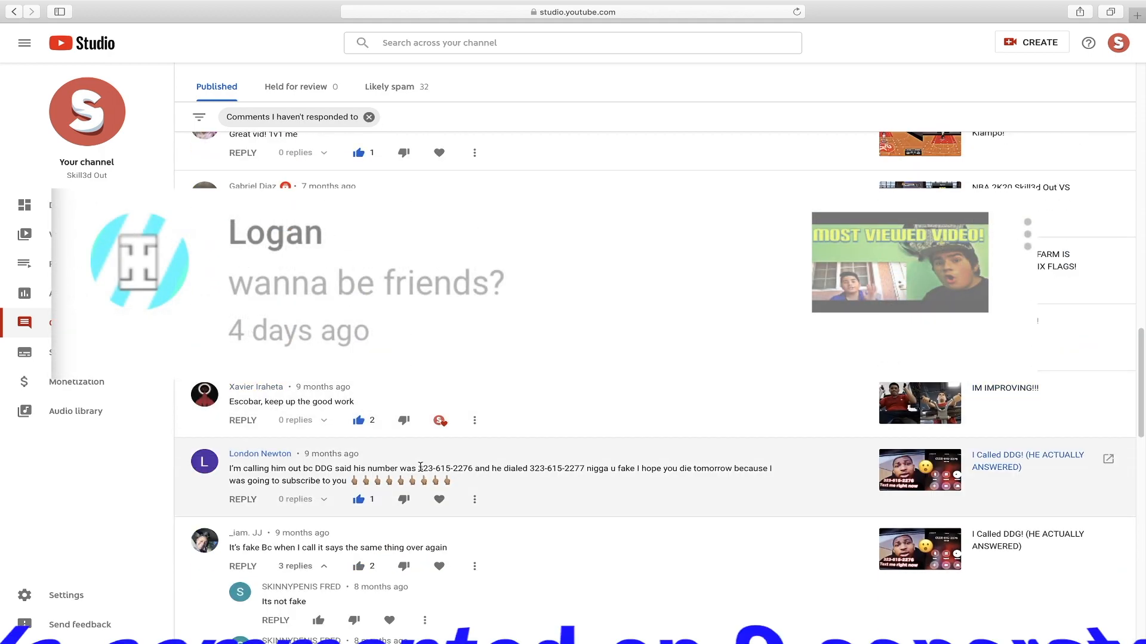
scroll("down", 3)
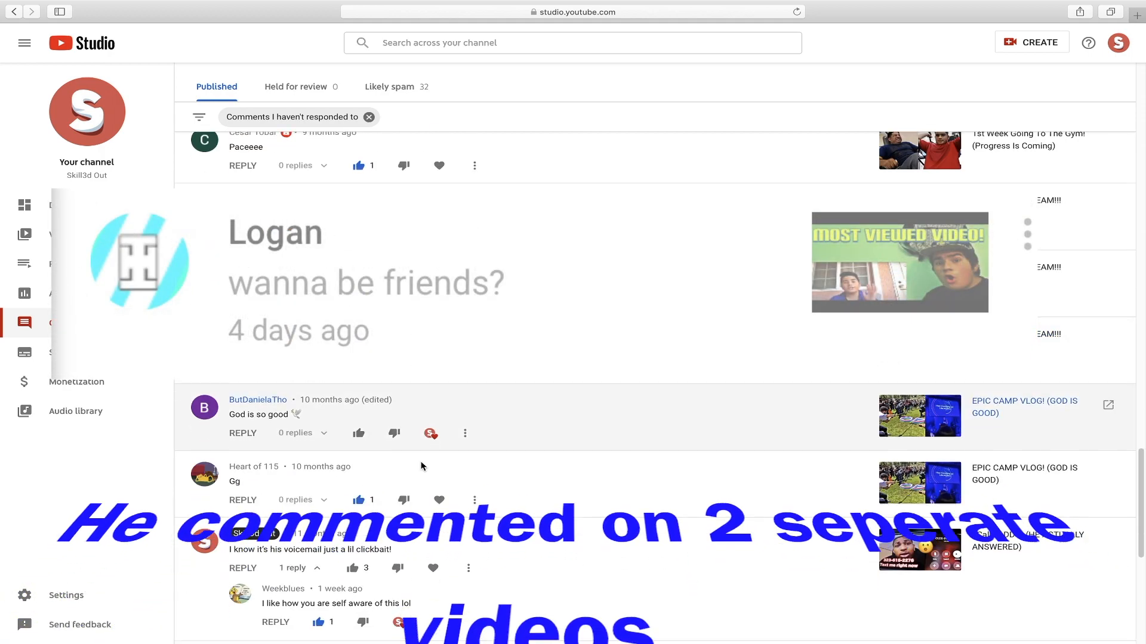
scroll("down", 3)
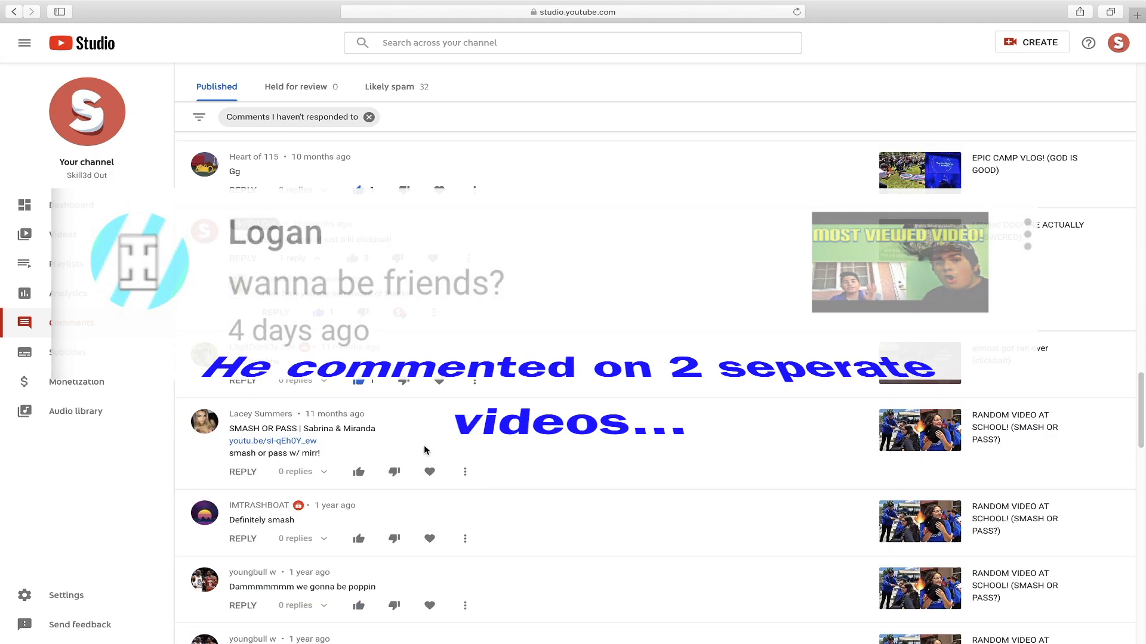
scroll("down", 3)
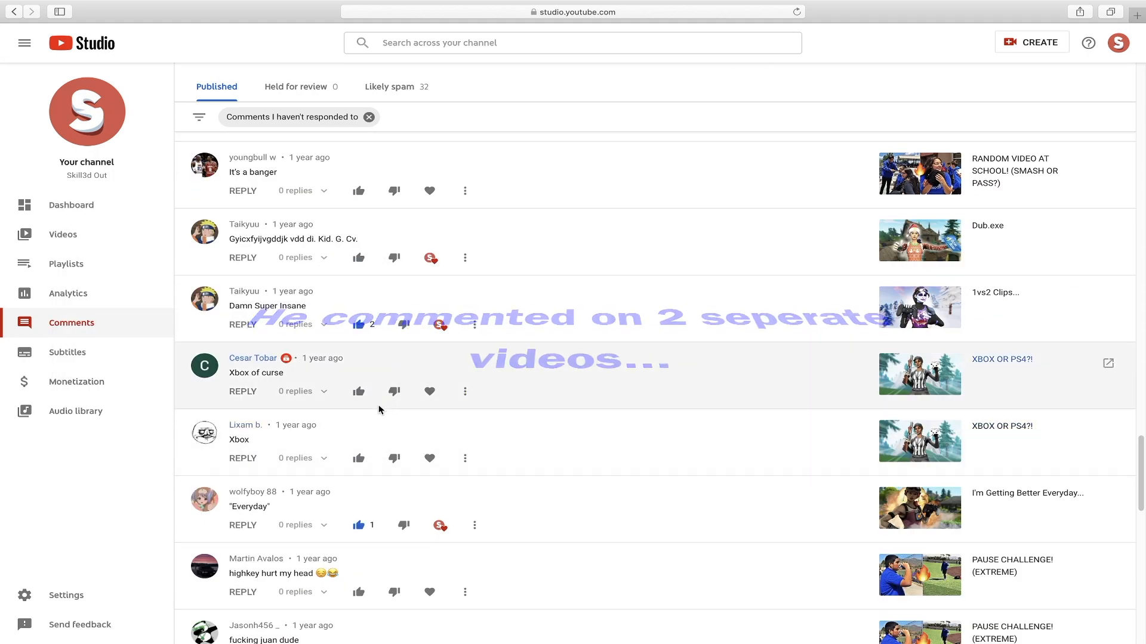
scroll("down", 3)
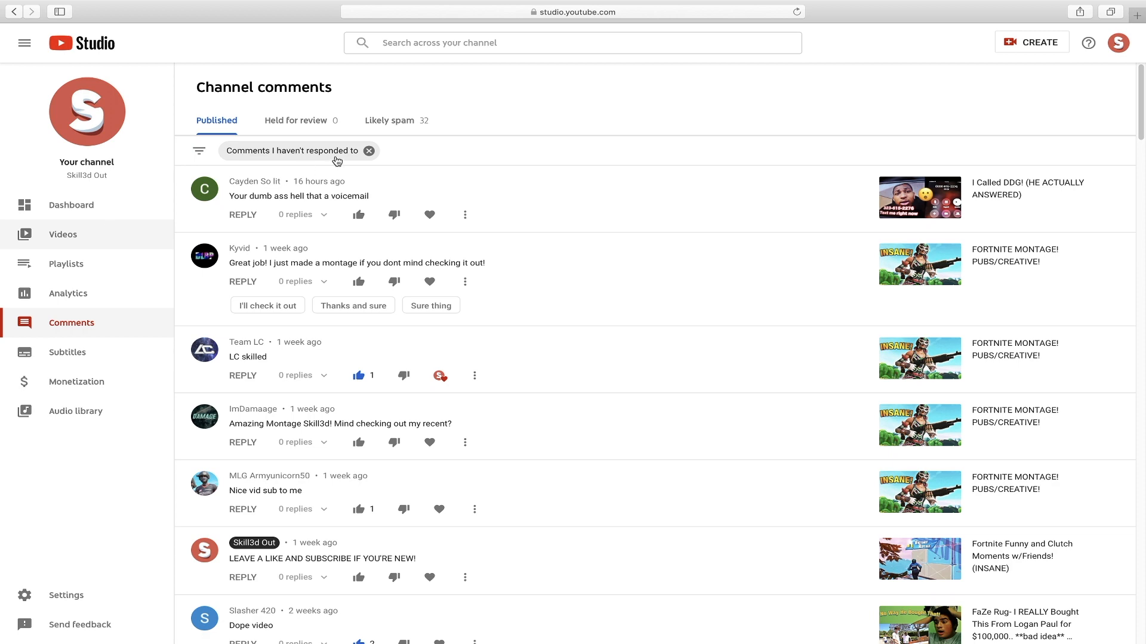
left_click(63, 234)
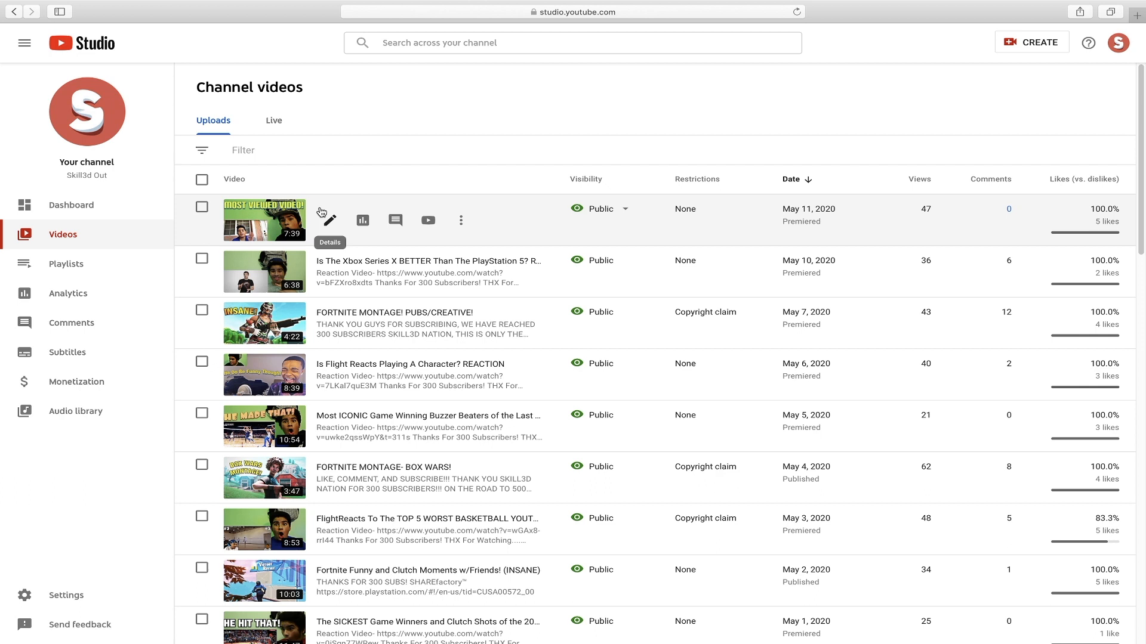
mouse_move(317, 135)
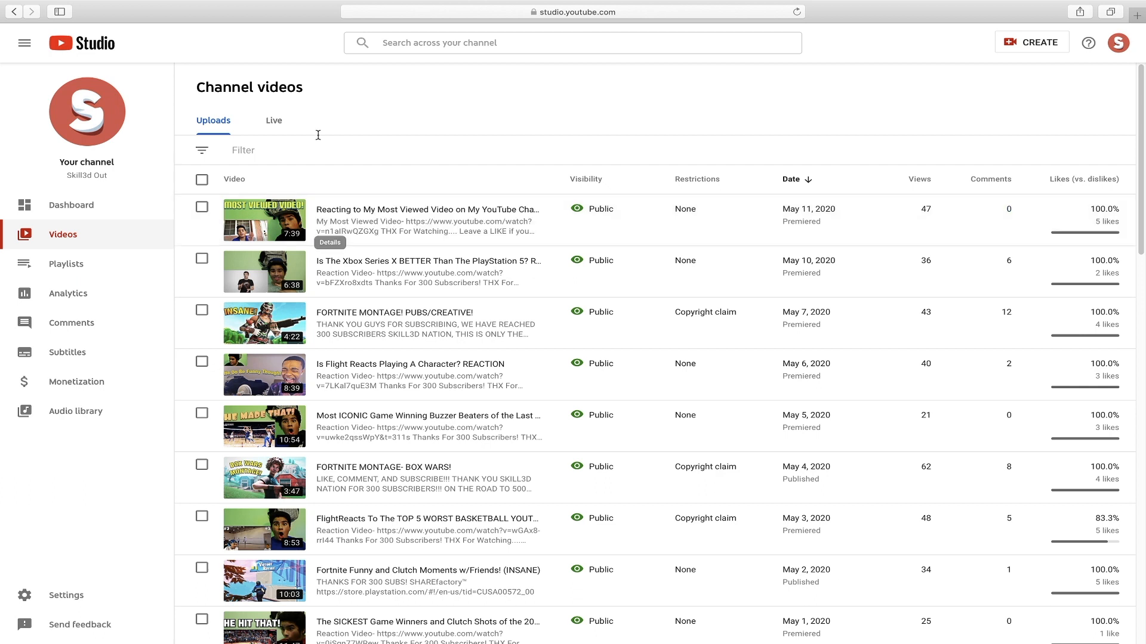
mouse_move(951, 36)
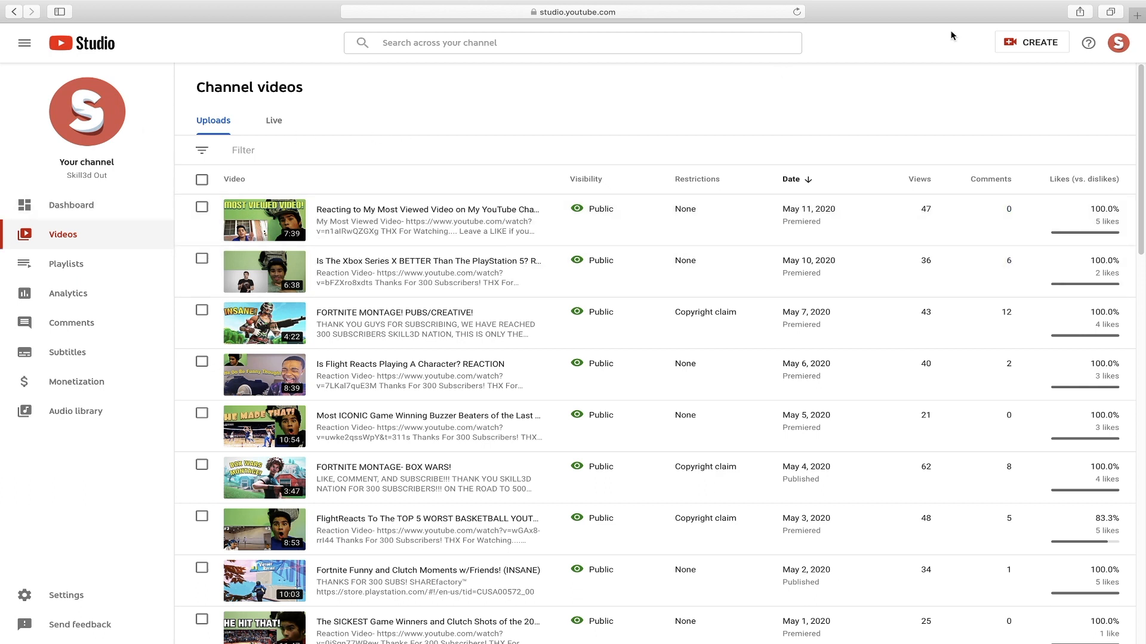
mouse_move(43, 98)
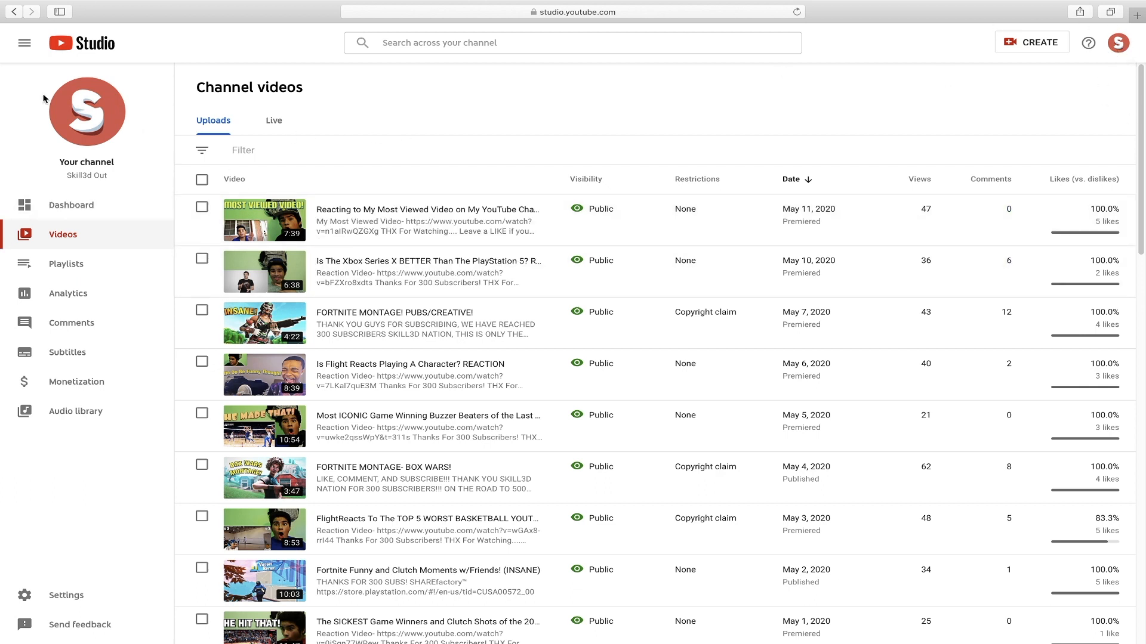
mouse_move(585, 107)
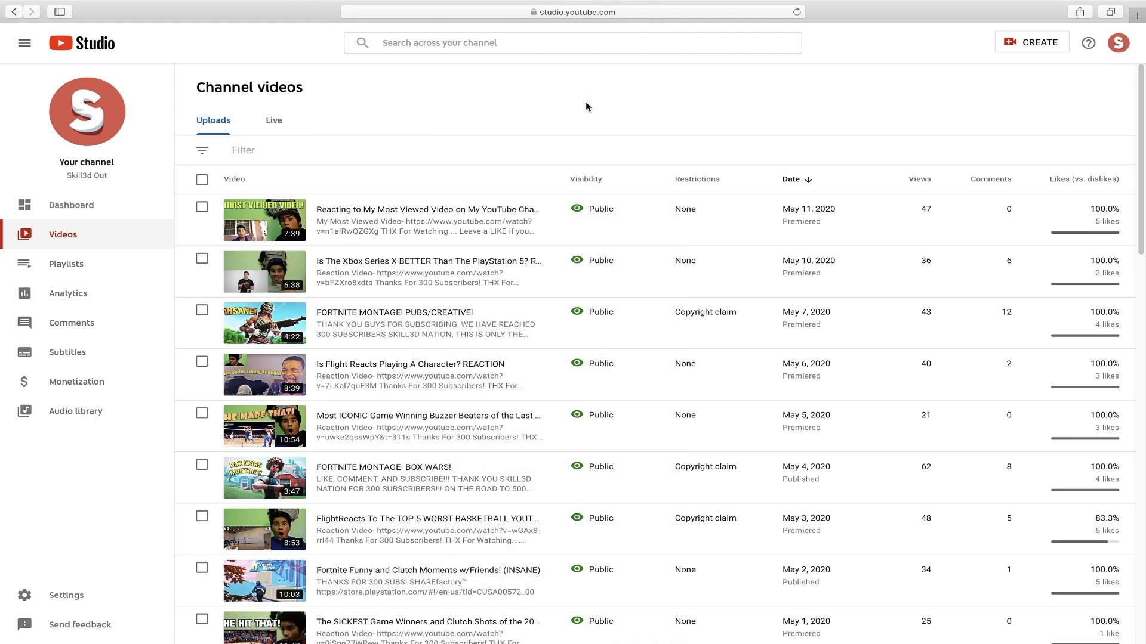
mouse_move(333, 272)
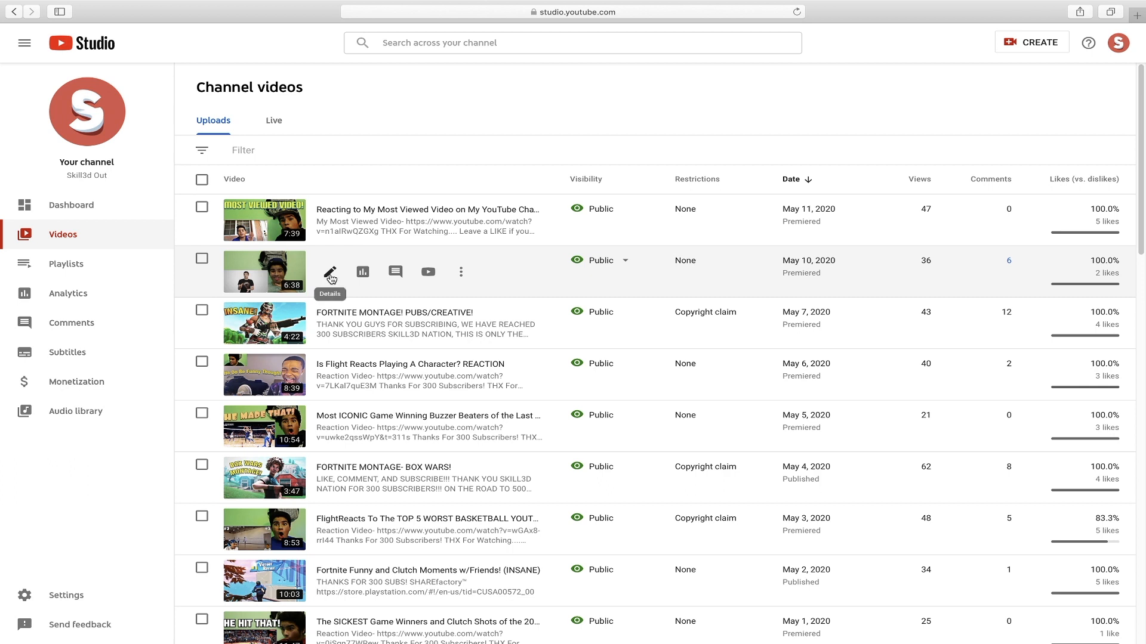
mouse_move(103, 293)
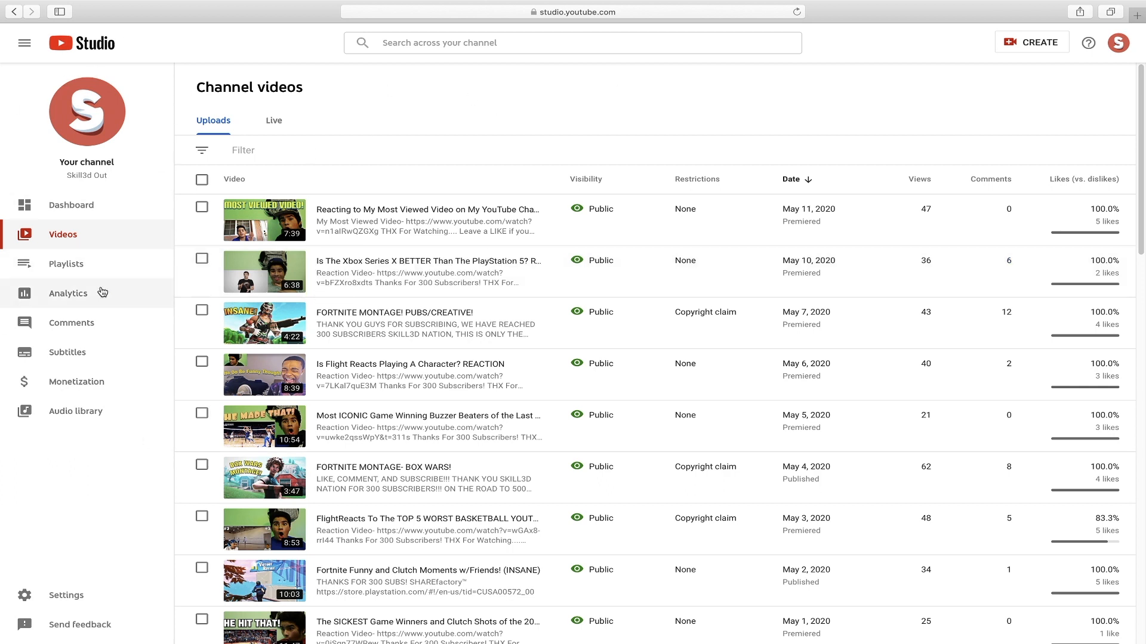
mouse_move(233, 90)
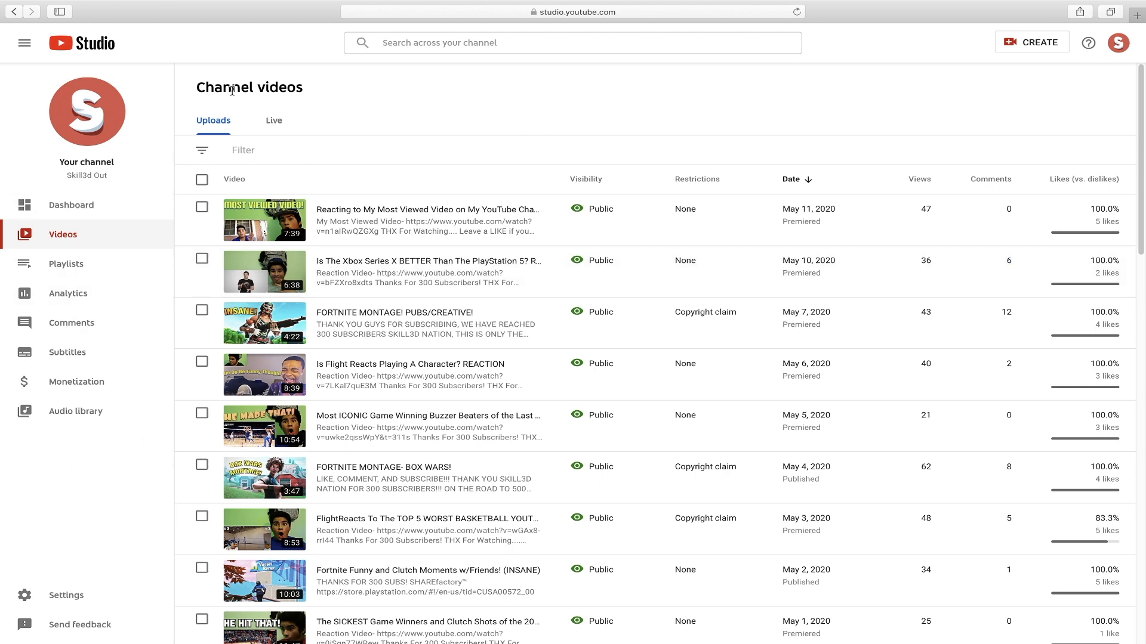
mouse_move(314, 278)
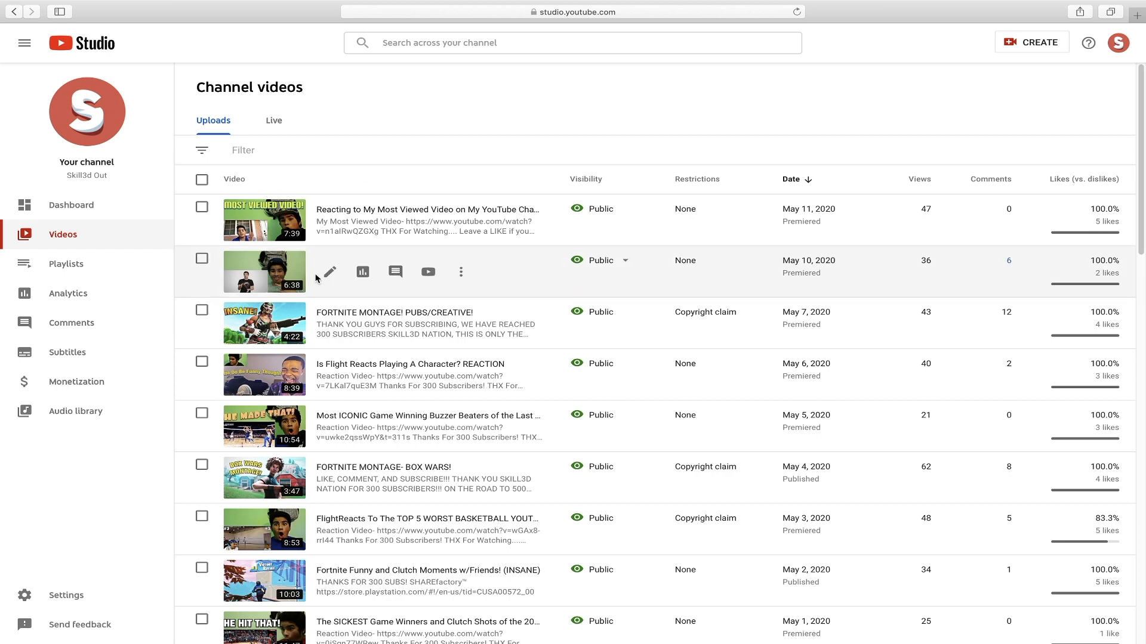
mouse_move(329, 209)
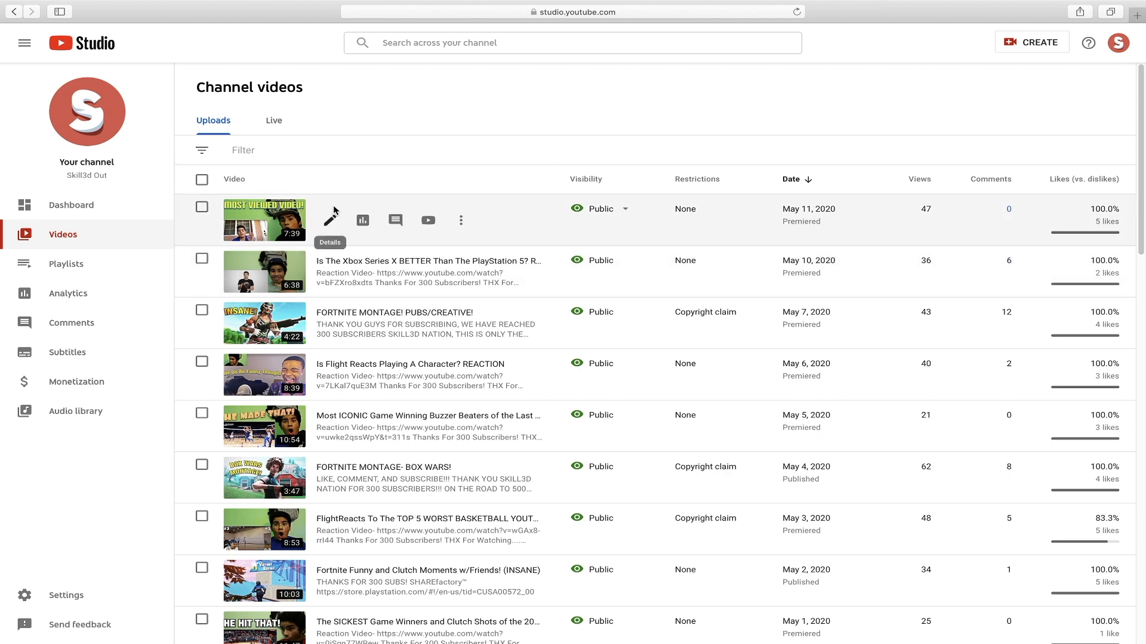
mouse_move(368, 144)
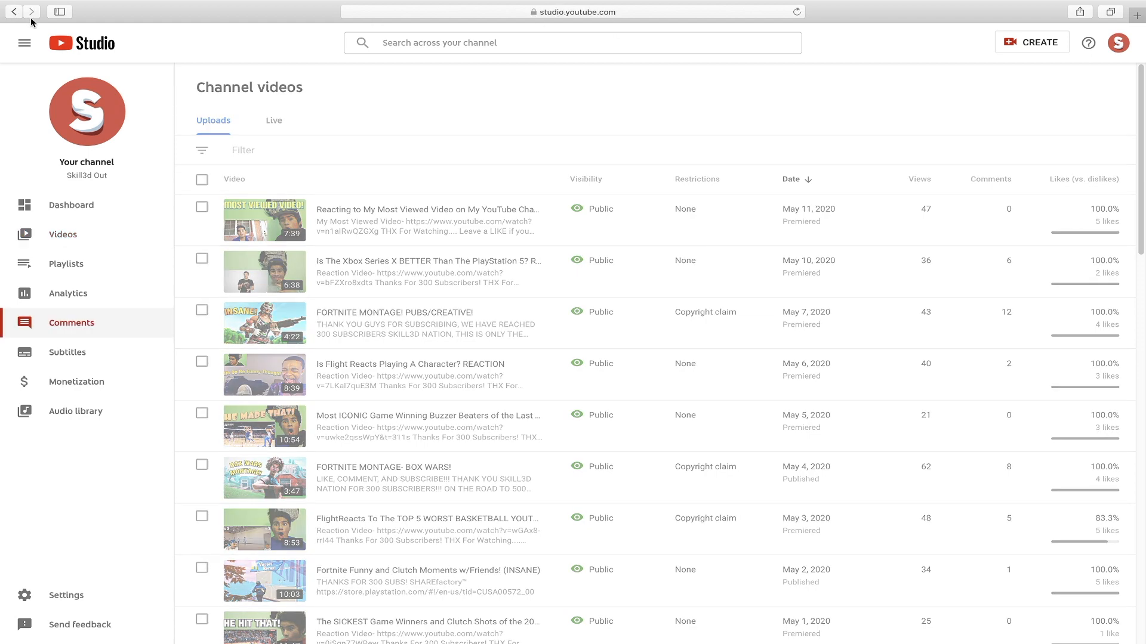
Go Back from Channel comments to the Studio channel dashboard.
left_click(71, 323)
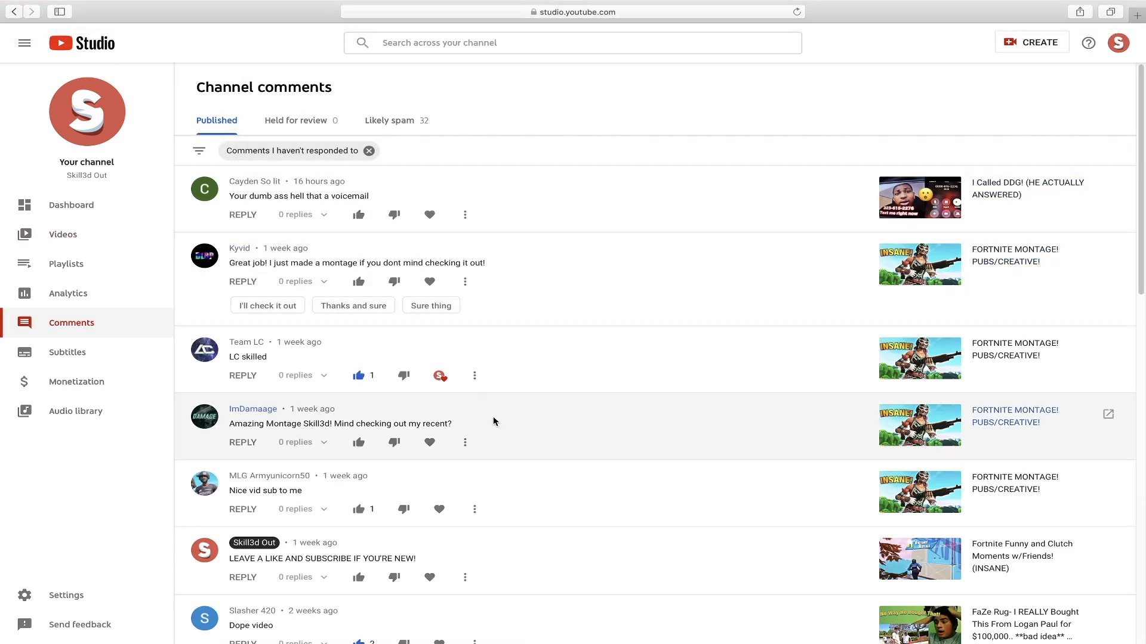
scroll("down", 3)
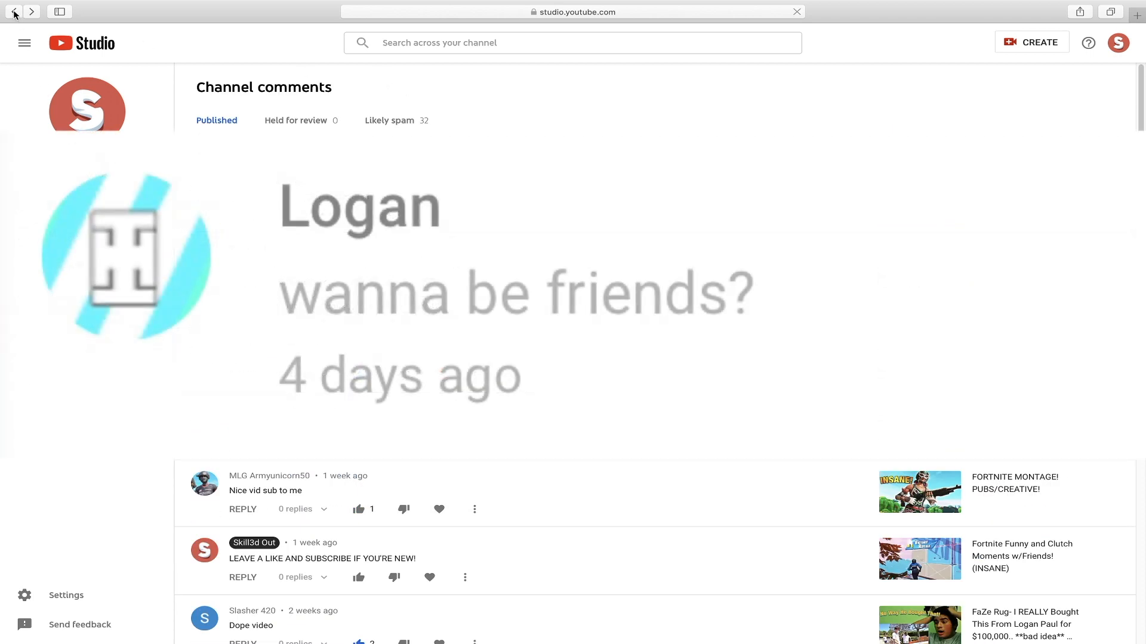
left_click(13, 12)
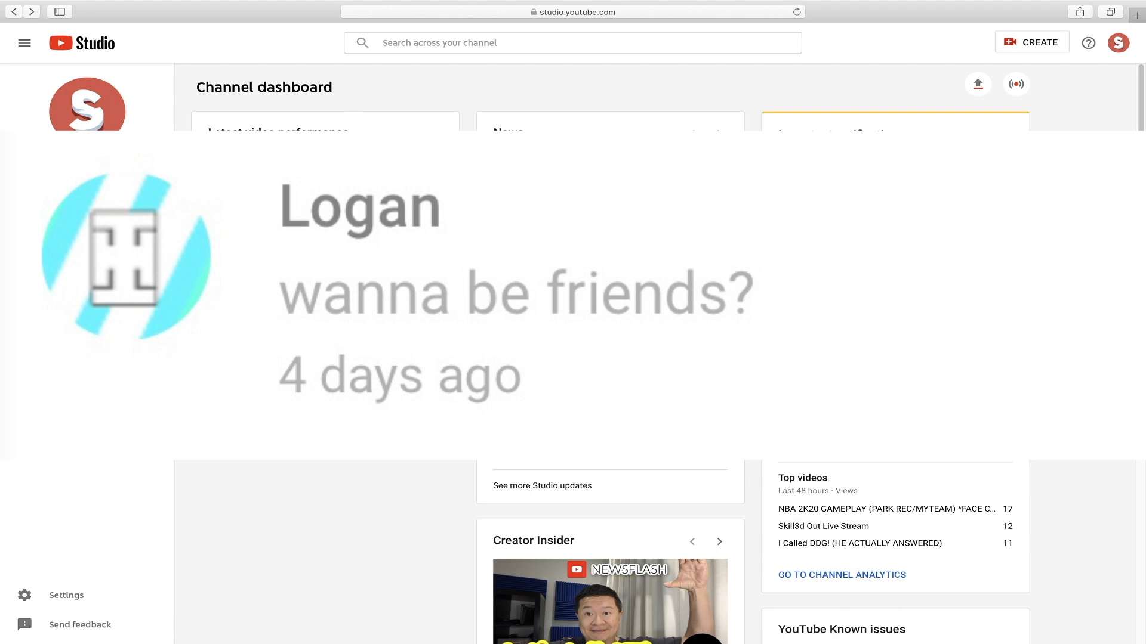
mouse_move(327, 105)
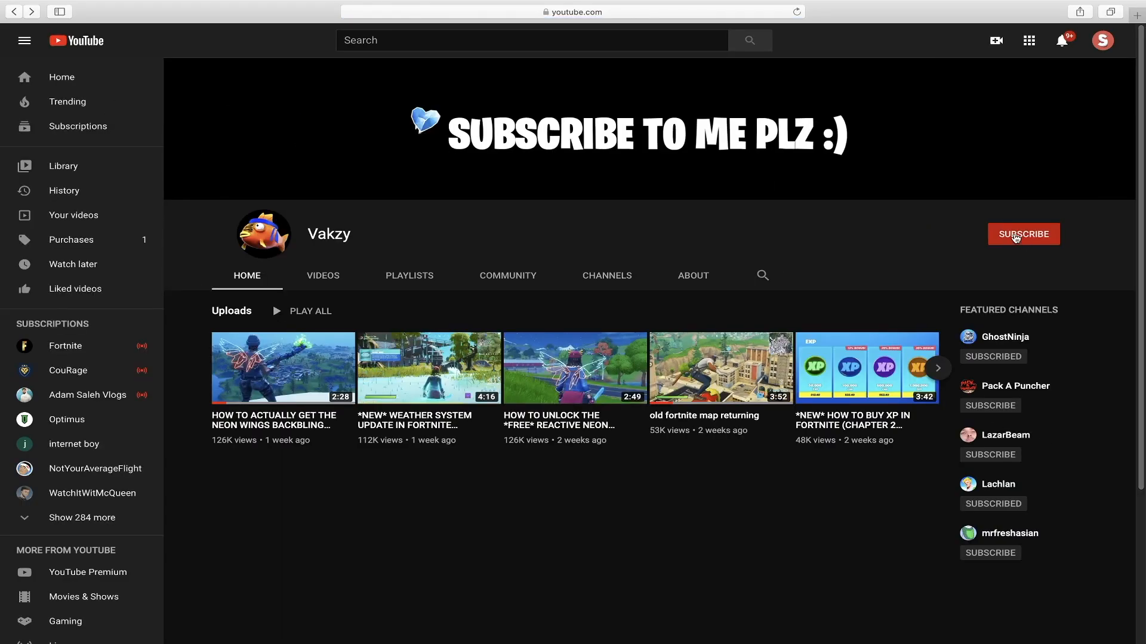
mouse_move(1046, 466)
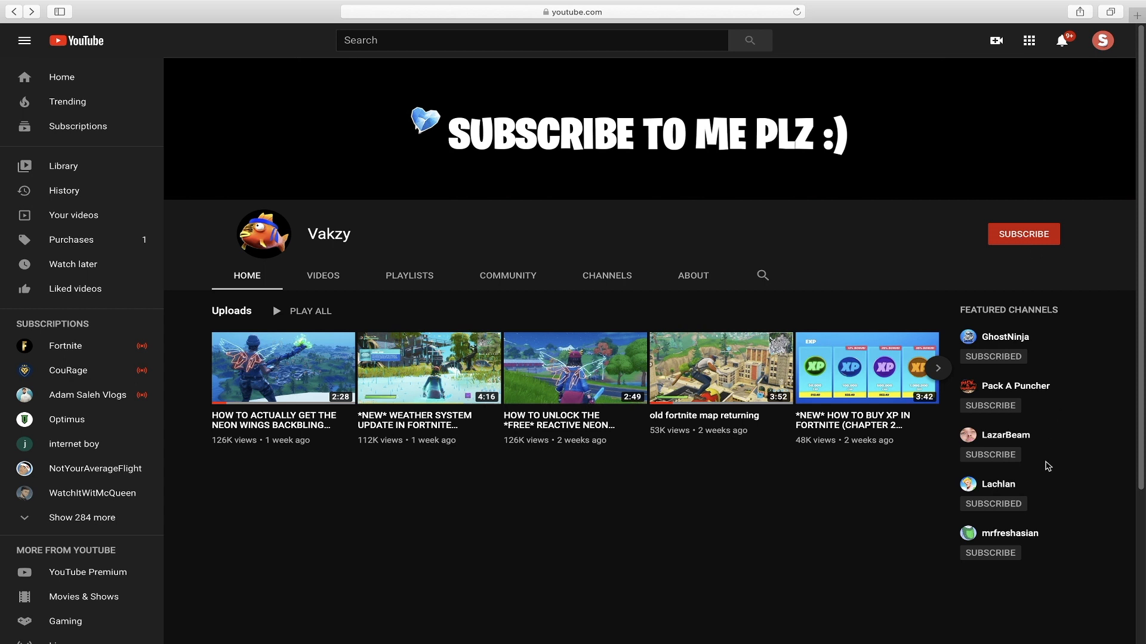
mouse_move(286, 273)
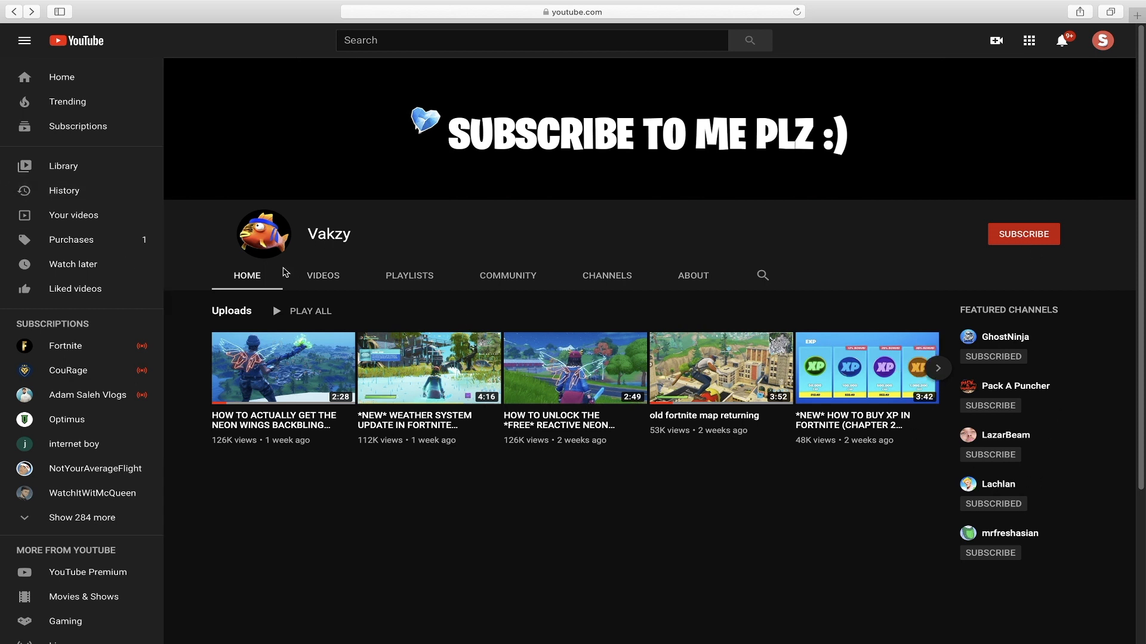
left_click(322, 275)
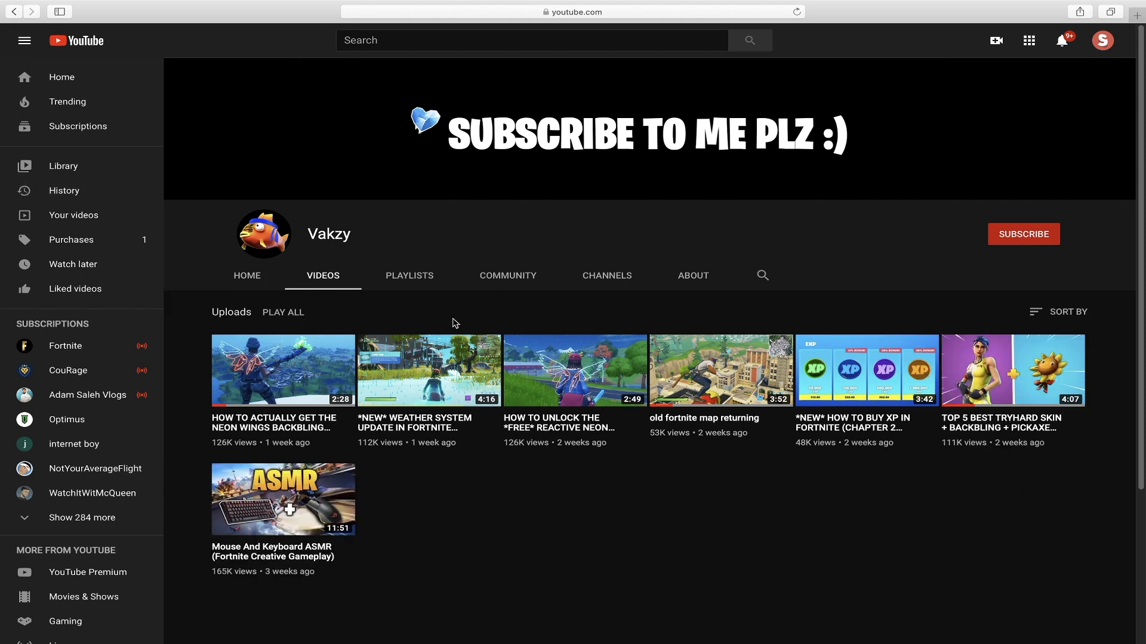
mouse_move(980, 436)
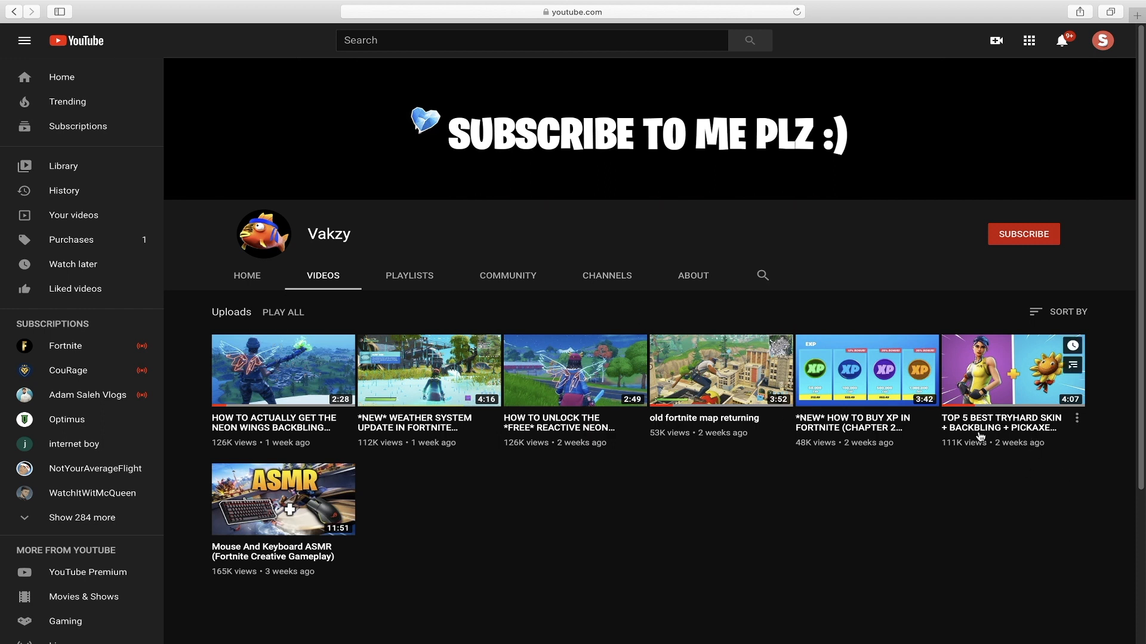
mouse_move(753, 431)
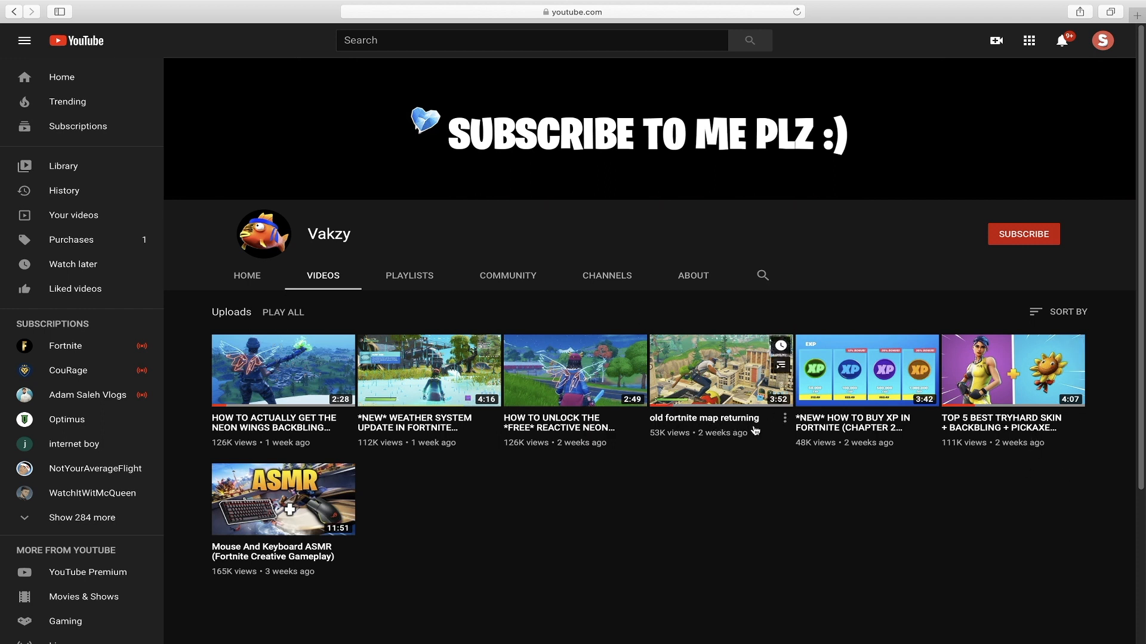
mouse_move(710, 345)
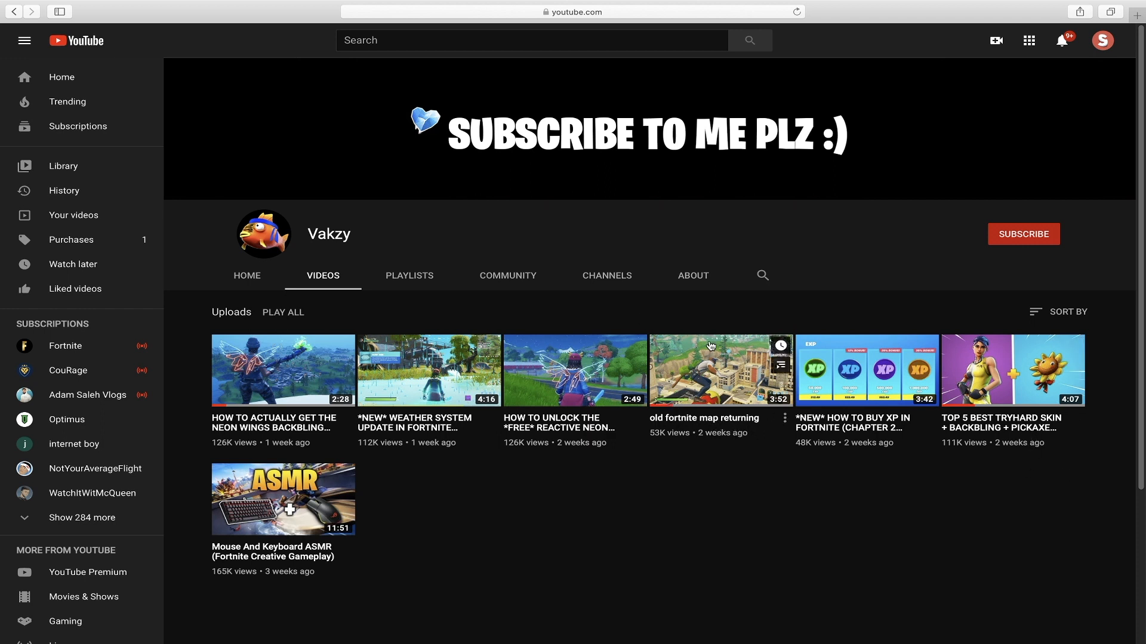
mouse_move(413, 394)
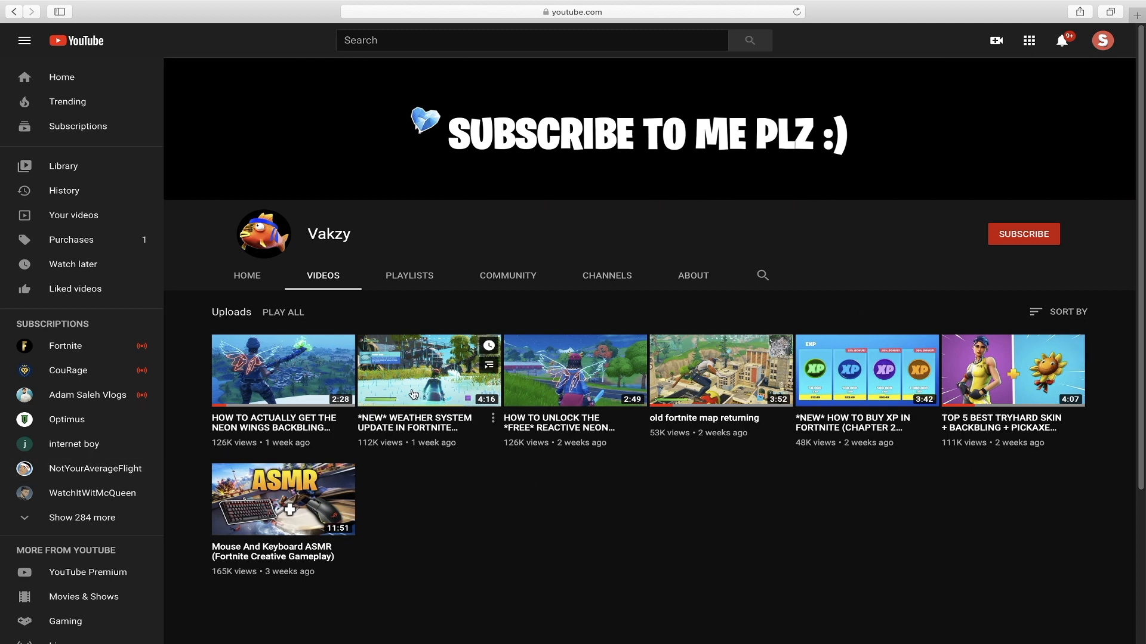
mouse_move(989, 422)
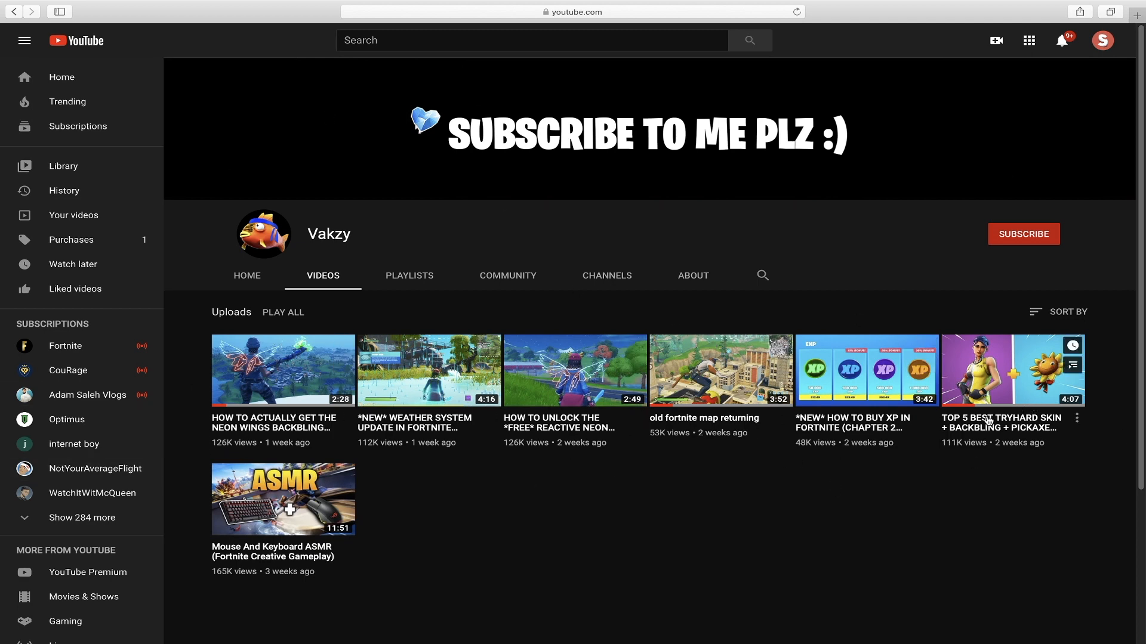
mouse_move(497, 237)
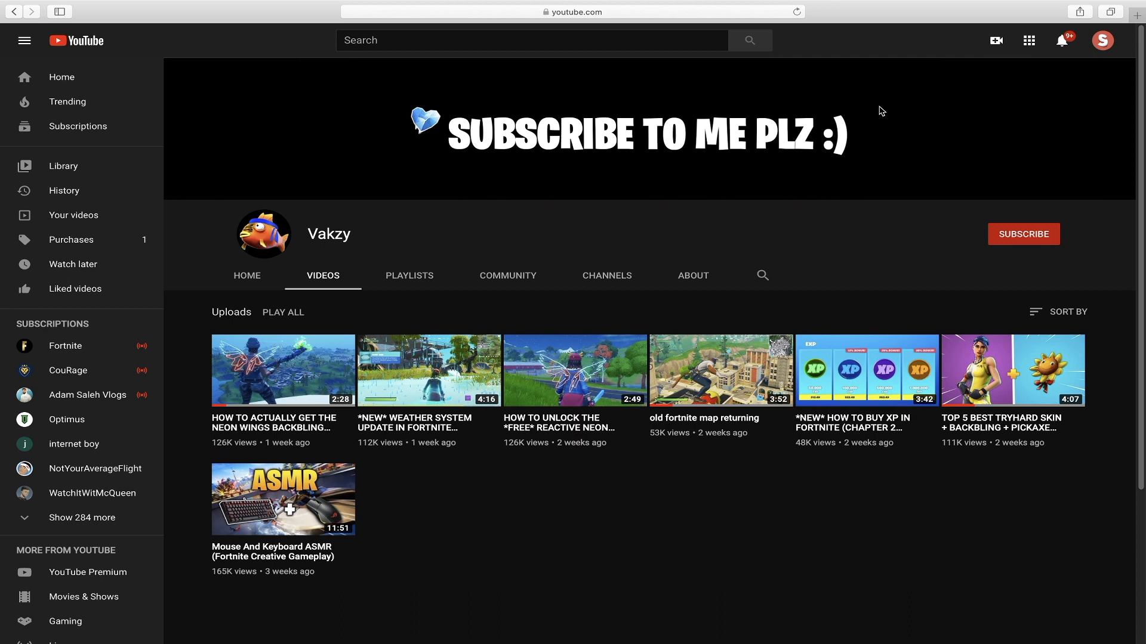
mouse_move(883, 65)
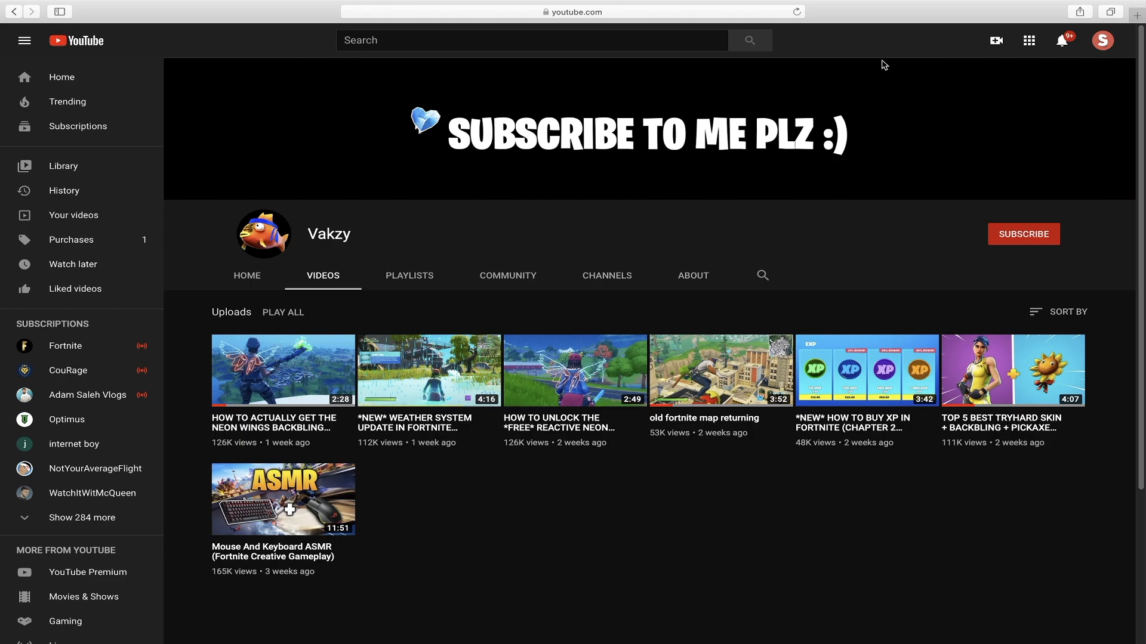